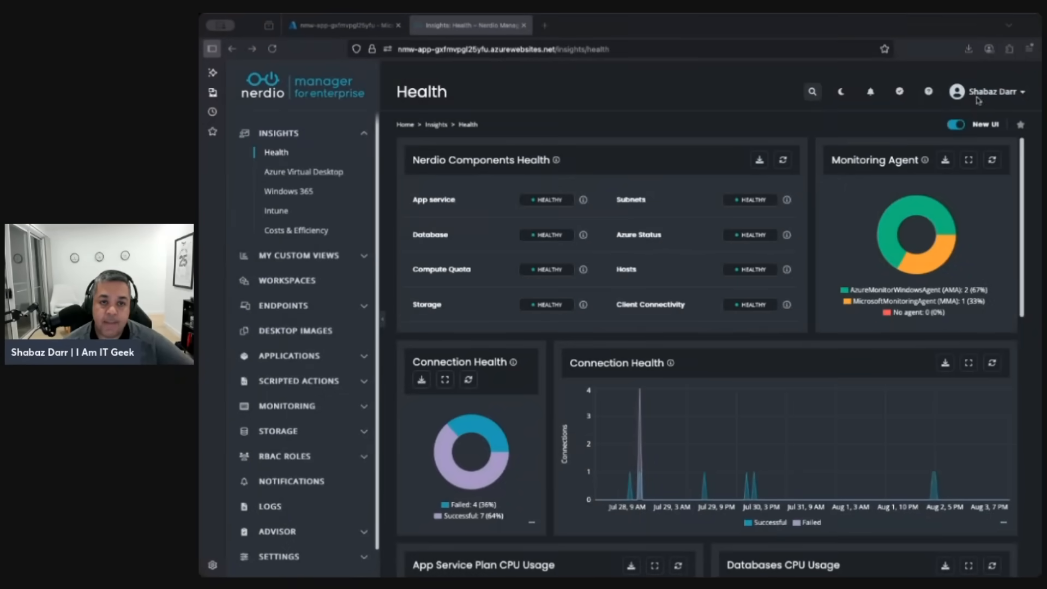
{"action": "mouse_move", "coordinate": [744, 33]}
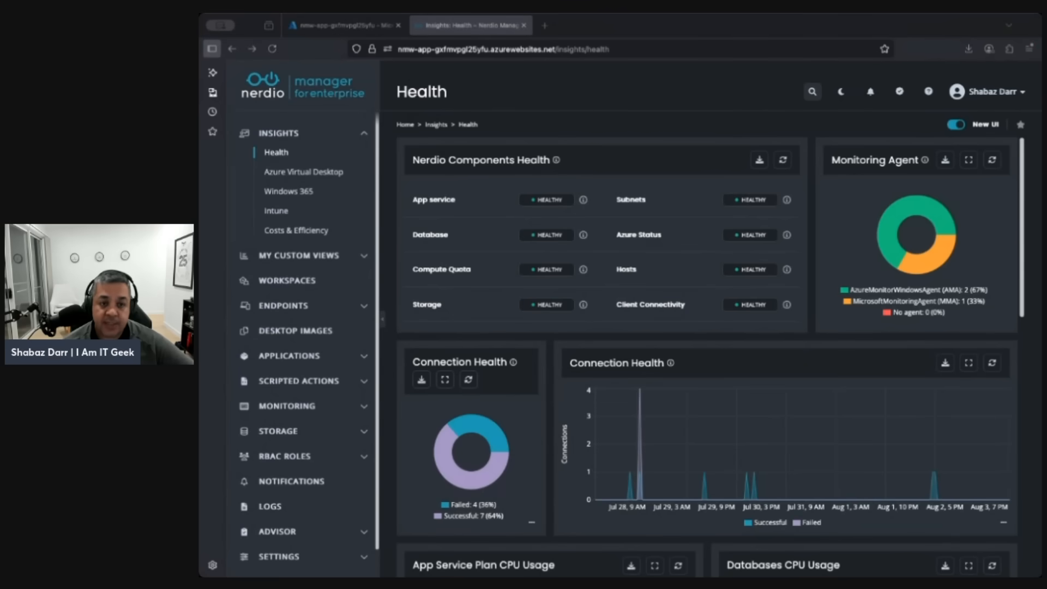
{"action": "mouse_move", "coordinate": [297, 336]}
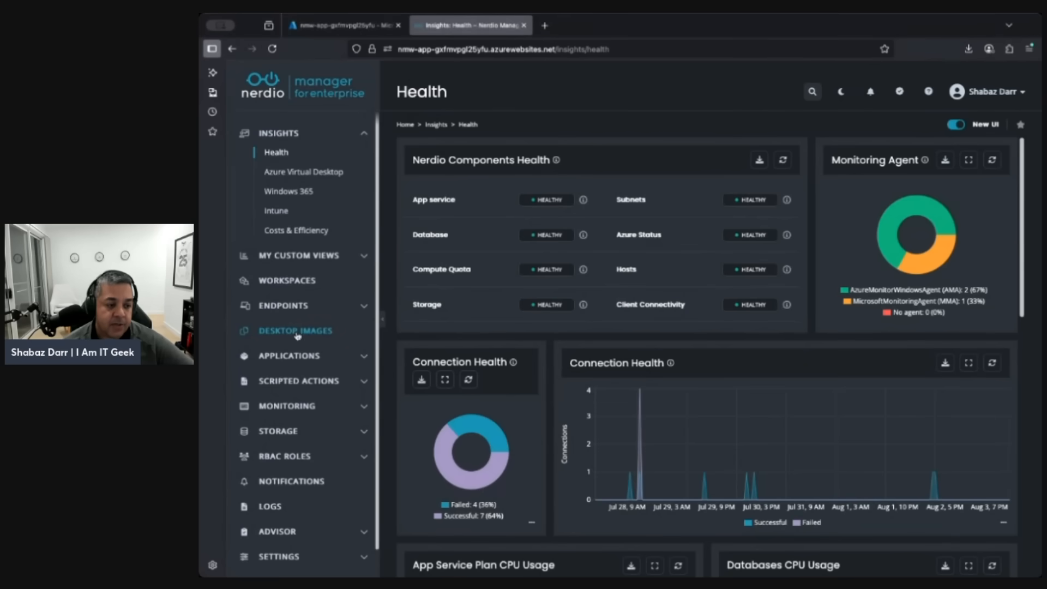
Show the Desktop images list and the actions menu for itgeek-gi-01
{"action": "left_click", "coordinate": [294, 330]}
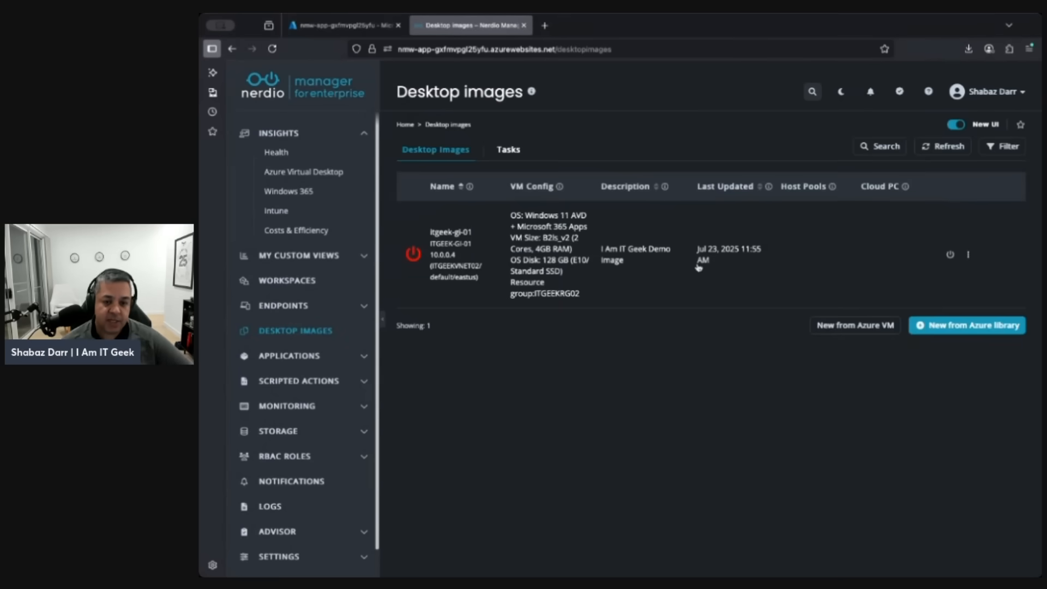
{"action": "left_click", "coordinate": [969, 254]}
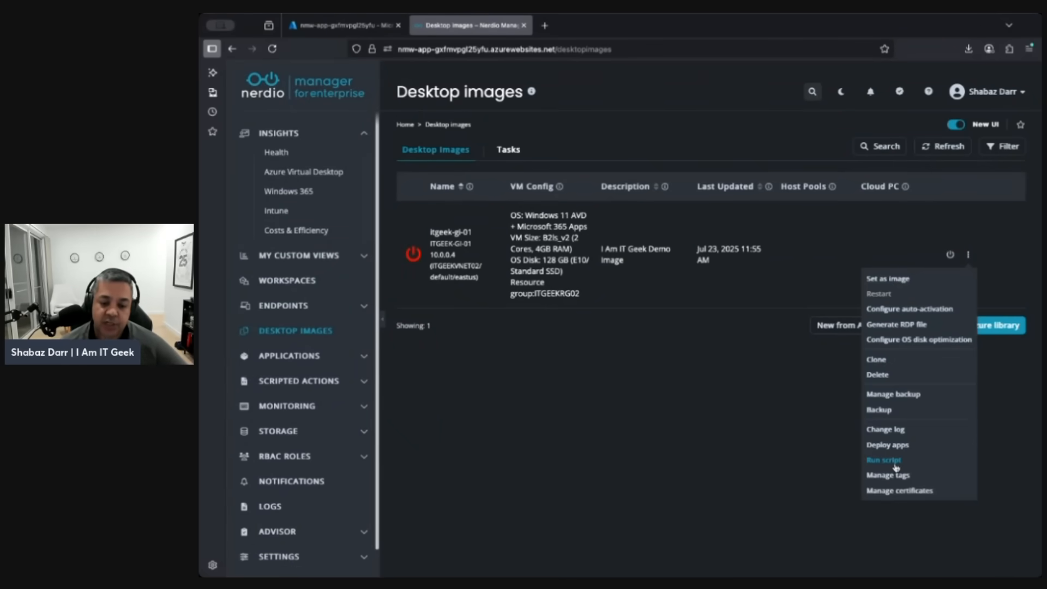
Bring up the Run Script dialog for itgeek-gi-01
{"action": "left_click", "coordinate": [883, 459]}
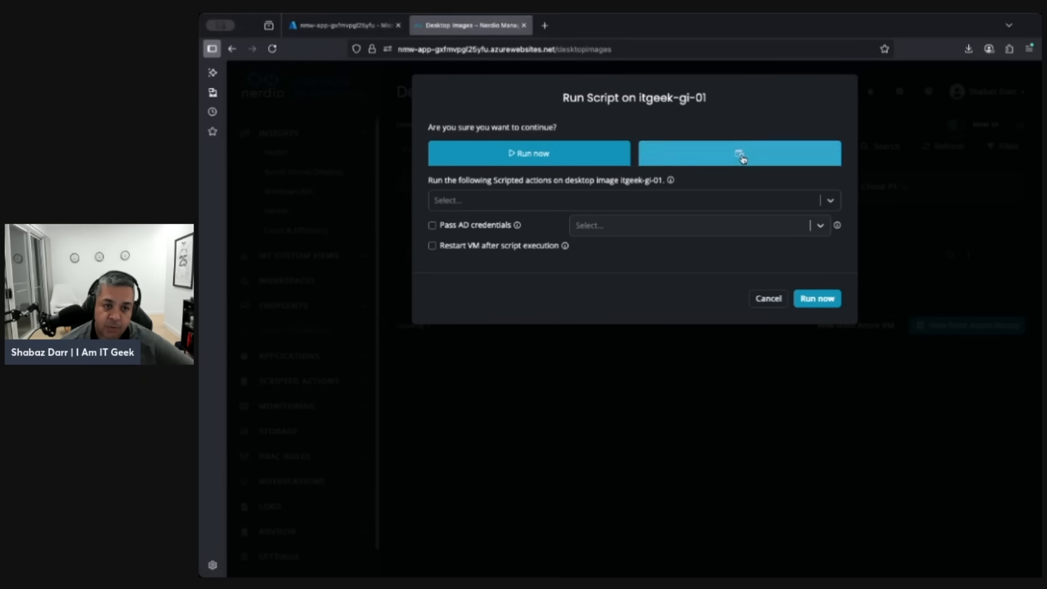
Search 'Update Win' and choose Update Windows 11 (Individual with restart) as the scripted action
{"action": "left_click", "coordinate": [742, 158]}
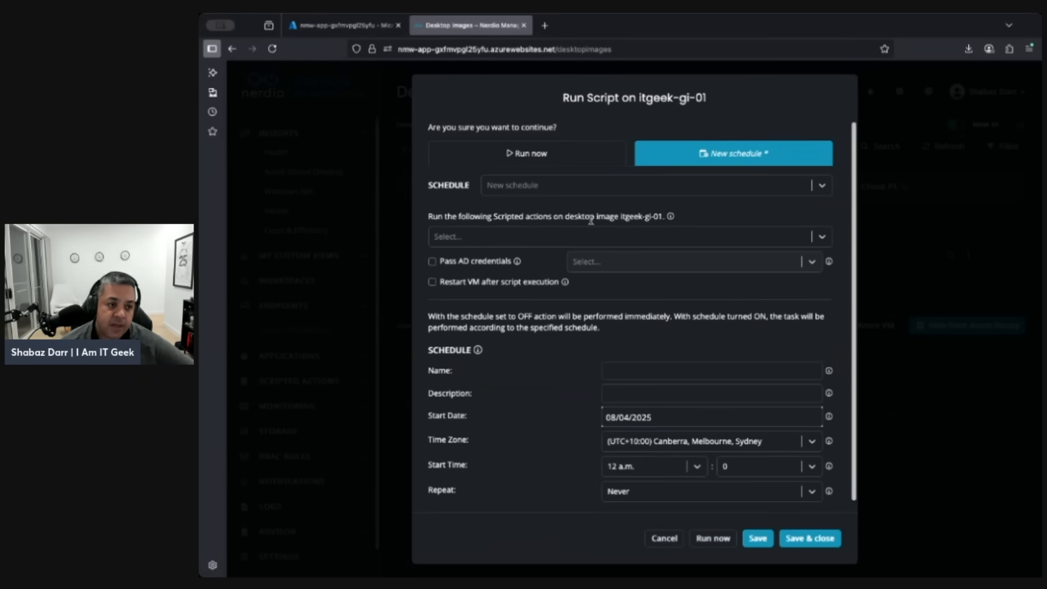
{"action": "left_click", "coordinate": [622, 200]}
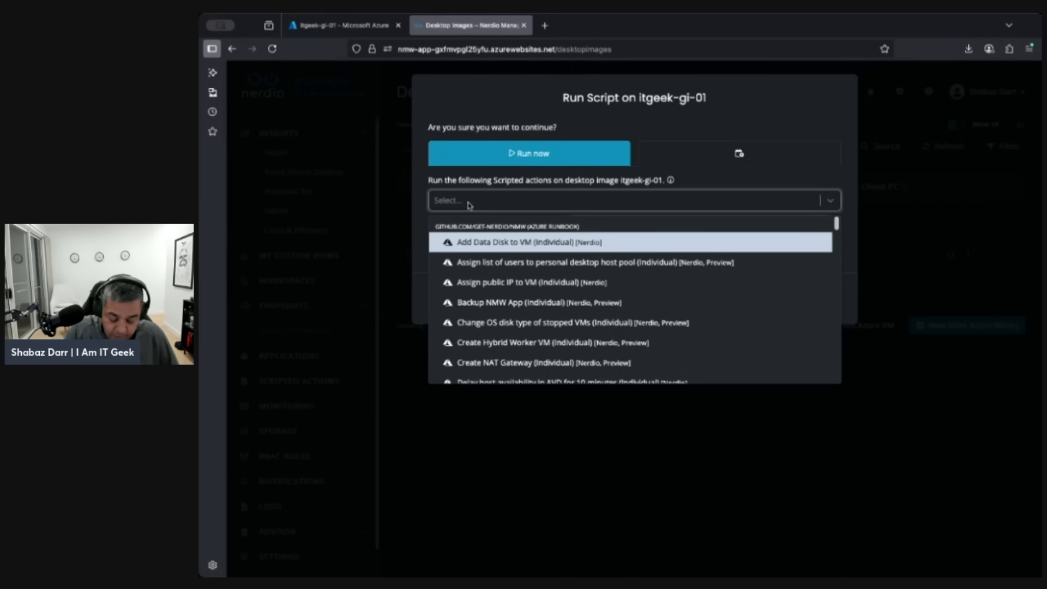
{"action": "type", "text": "u"}
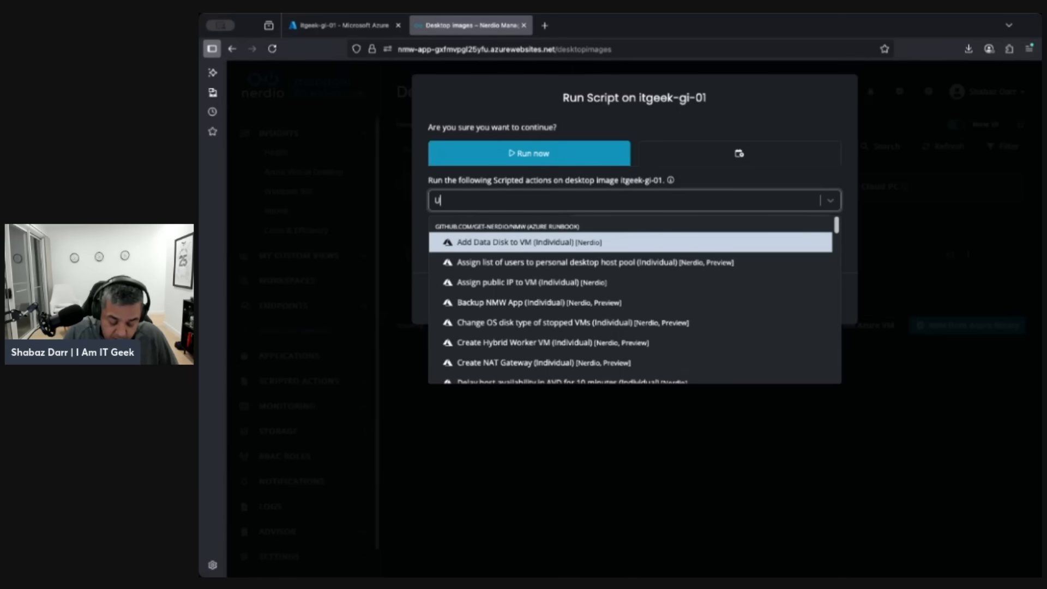
{"action": "type", "text": "Update W"}
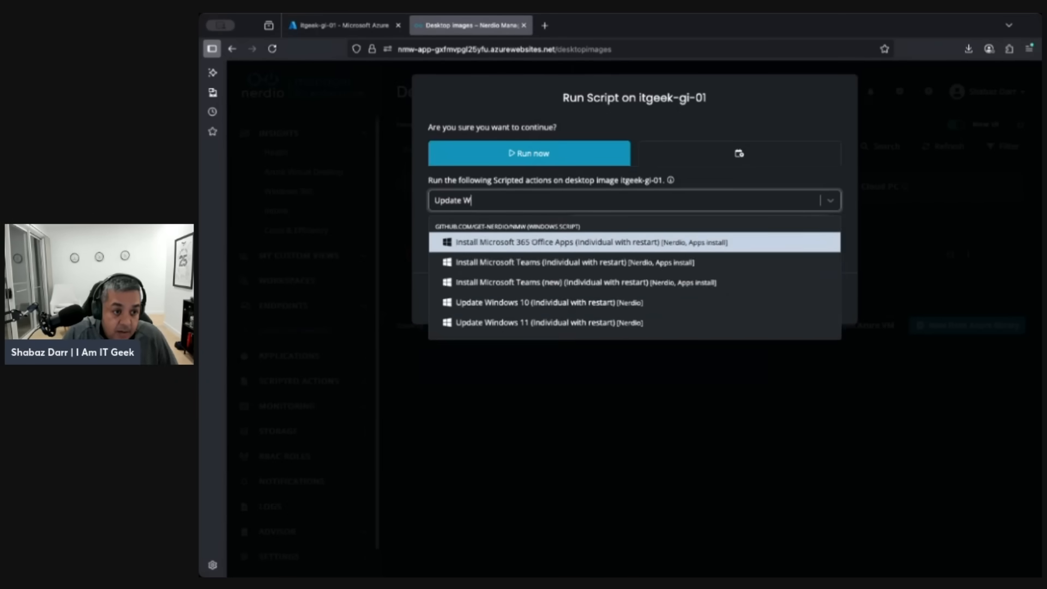
{"action": "type", "text": "in"}
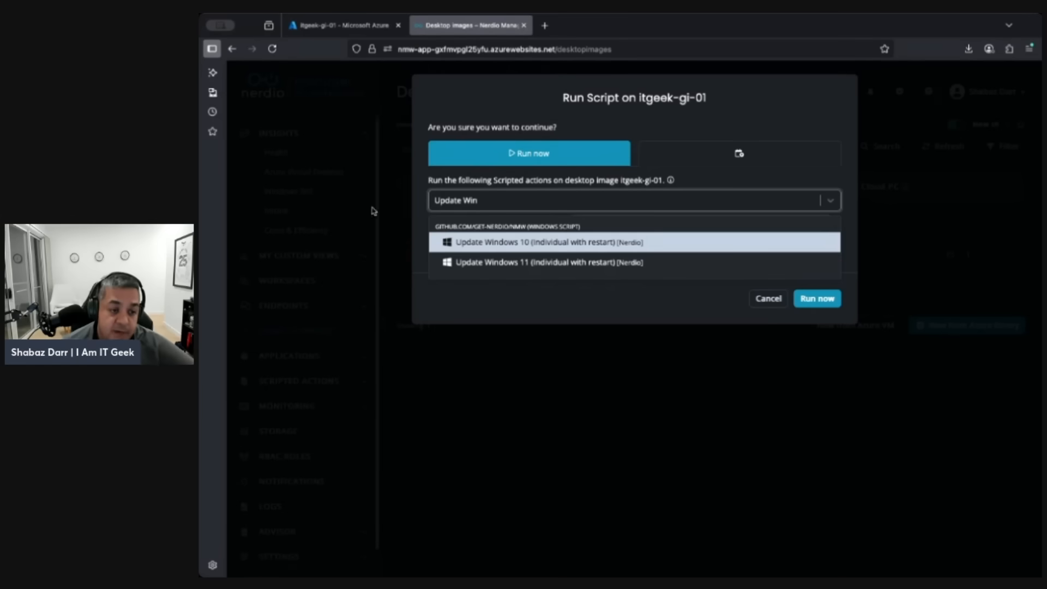
{"action": "left_click", "coordinate": [525, 262]}
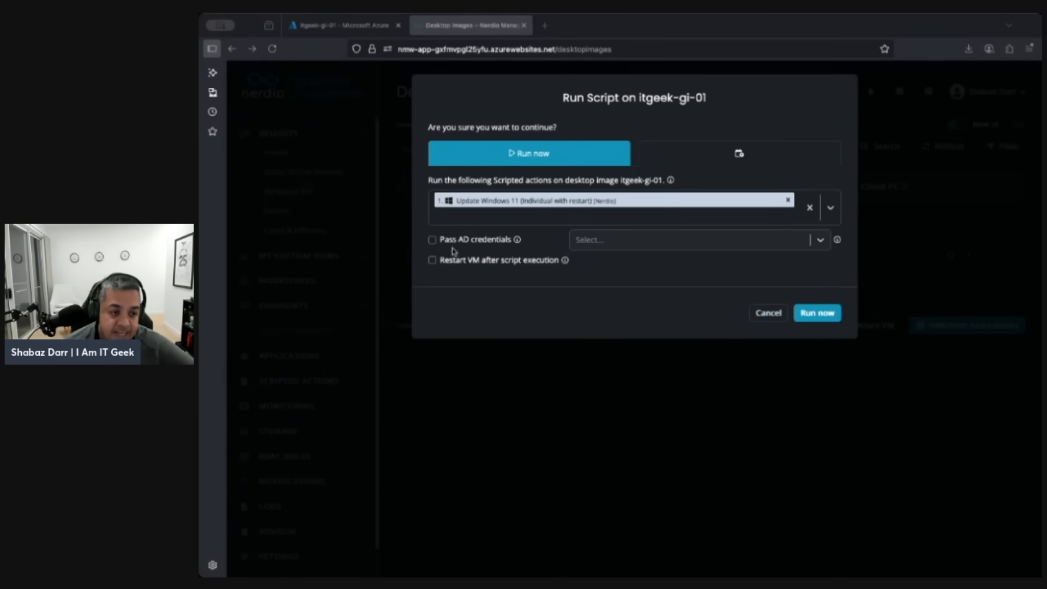
{"action": "mouse_move", "coordinate": [459, 271]}
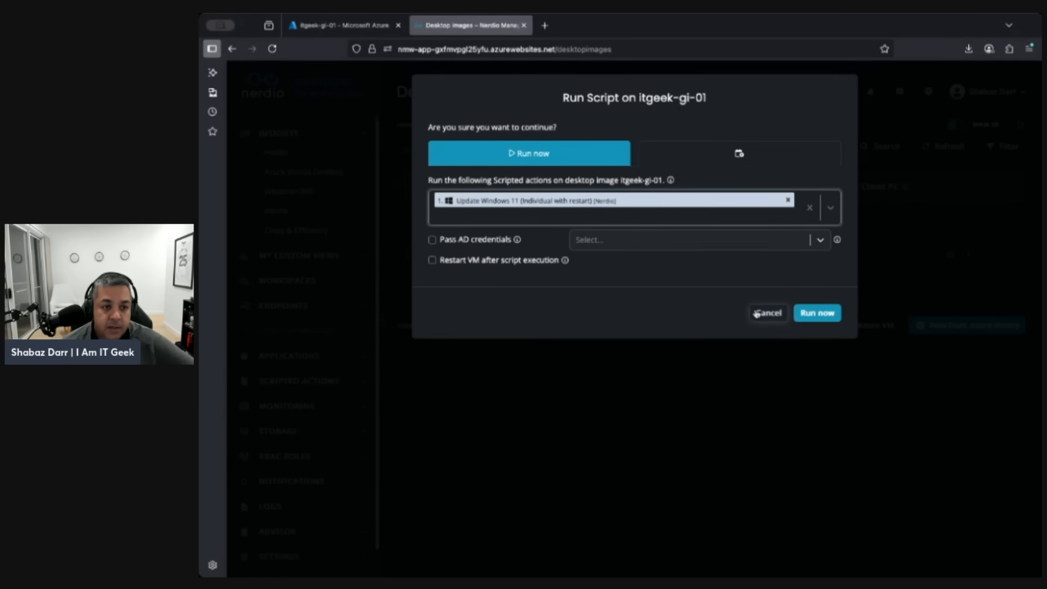
Start a new schedule, discarding unsaved changes, with Update Windows 11 re-added as the action
{"action": "left_click", "coordinate": [739, 152]}
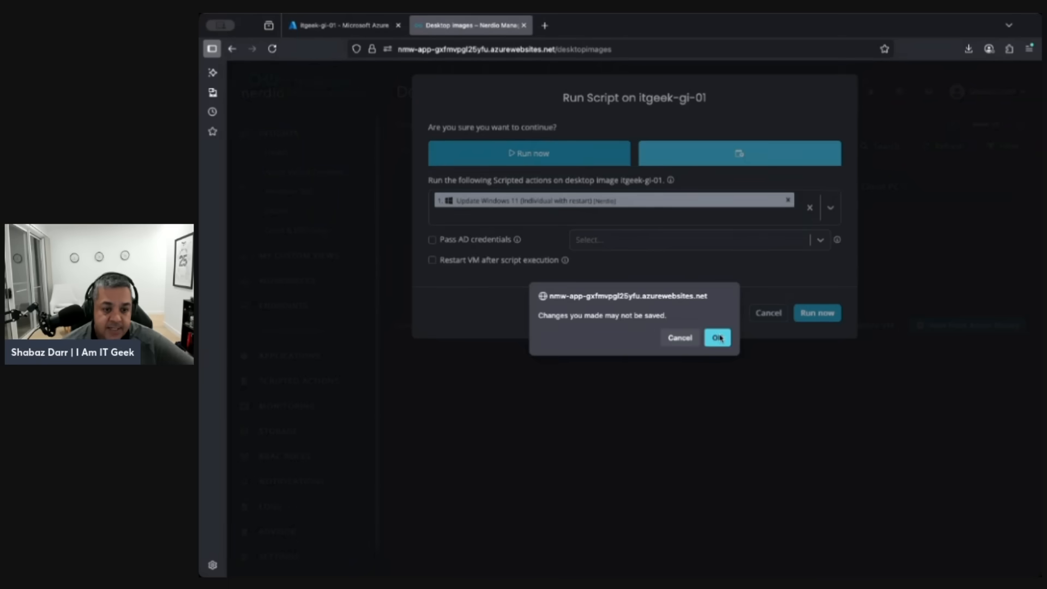
{"action": "left_click", "coordinate": [718, 338]}
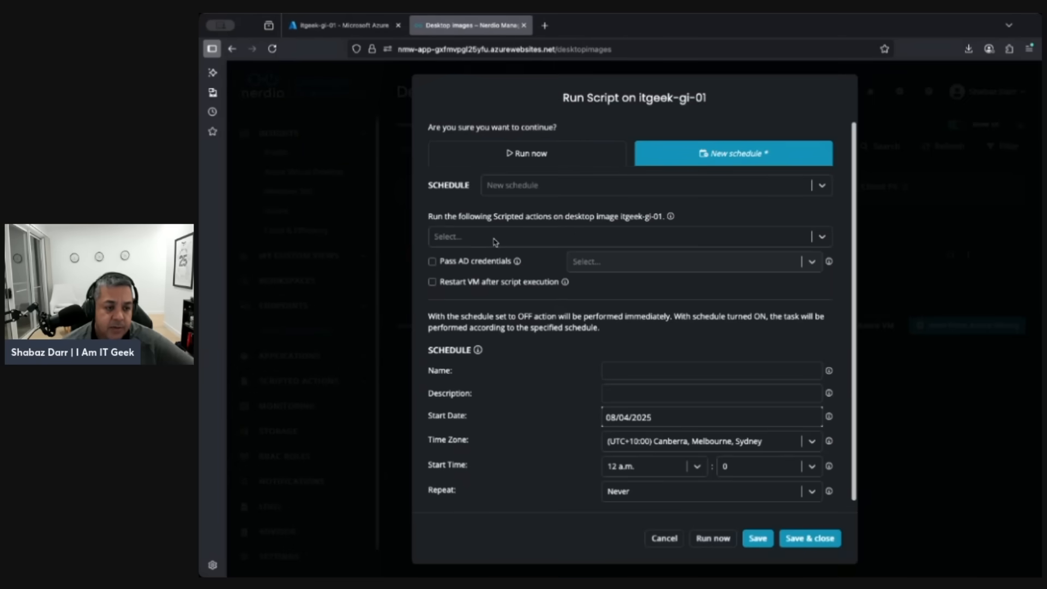
{"action": "type", "text": "update Win"}
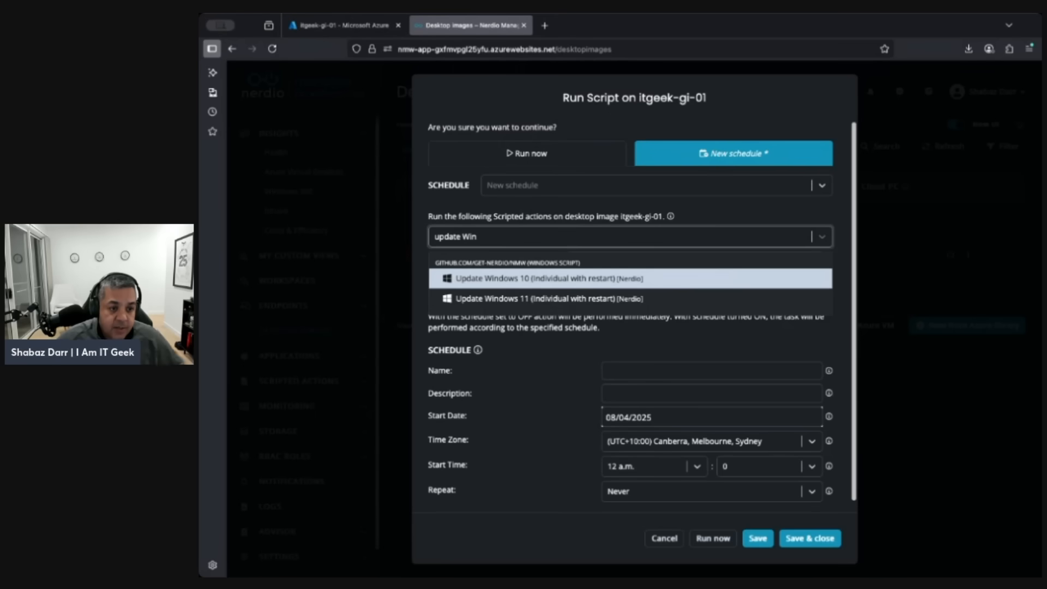
{"action": "left_click", "coordinate": [538, 298]}
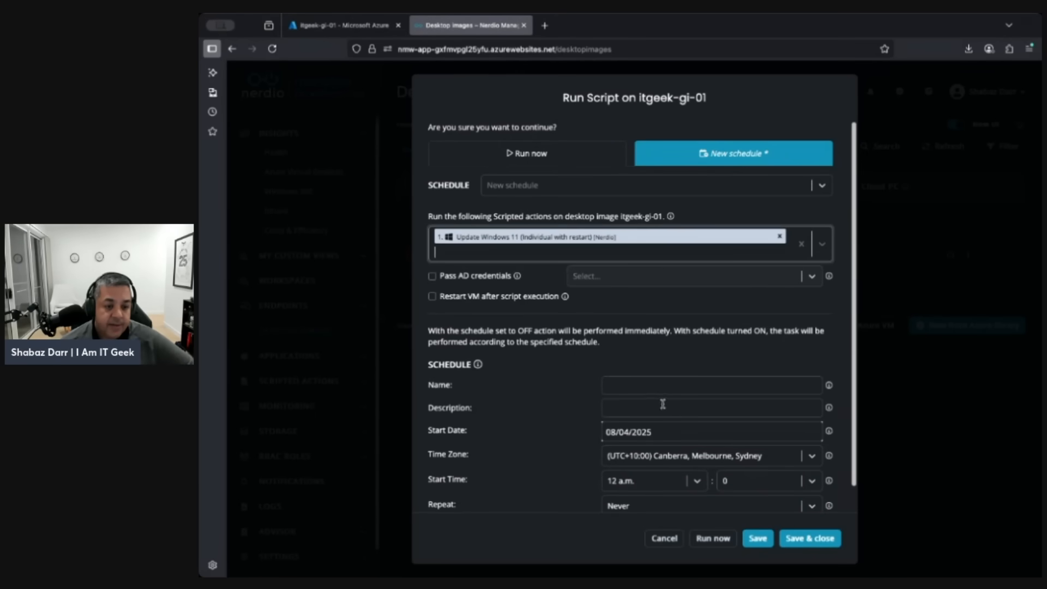
Name the schedule Windows-Patch-Schedule with description Updating Golden Image
{"action": "left_click", "coordinate": [711, 384]}
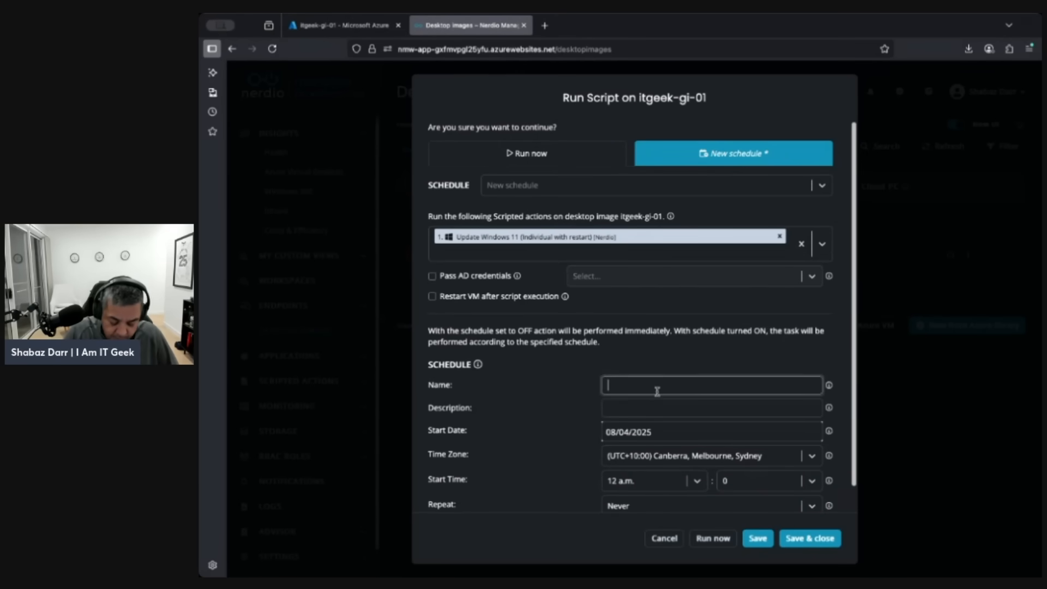
{"action": "type", "text": "Windows"}
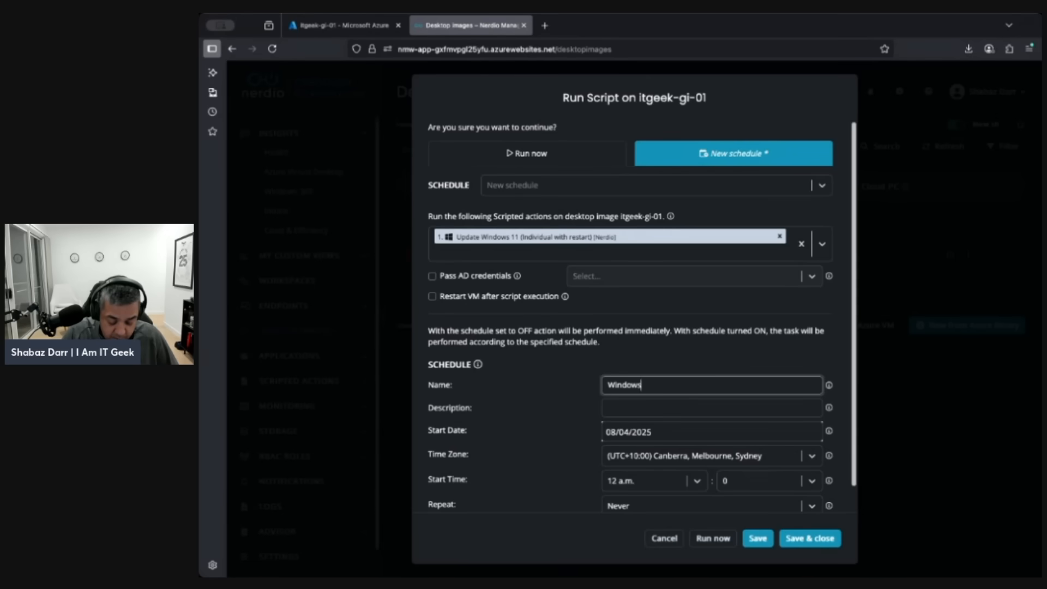
{"action": "type", "text": "-Patch-Schedule"}
{"action": "left_click", "coordinate": [711, 407]}
{"action": "type", "text": "Updating Golden Image"}
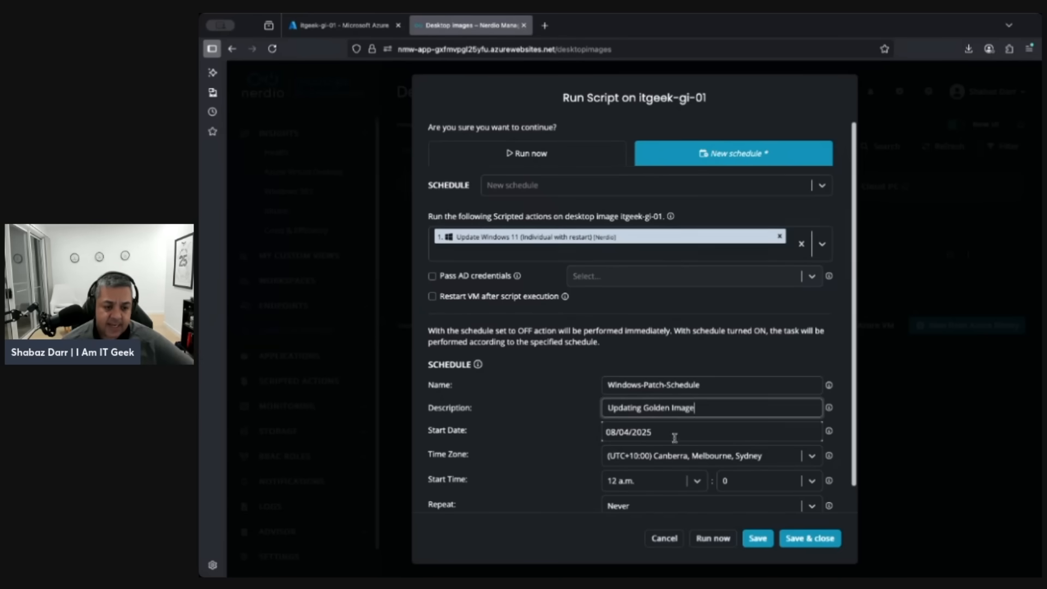
Set start time 11 p.m., repeat monthly on a chosen week's Wednesday, and save the schedule
{"action": "left_click", "coordinate": [706, 432]}
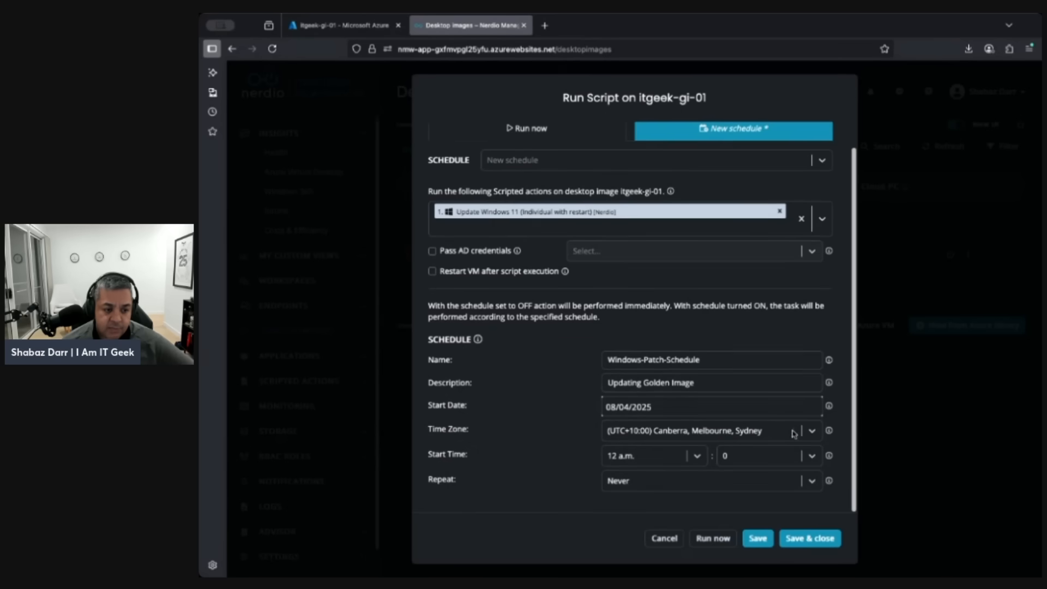
{"action": "mouse_move", "coordinate": [644, 439]}
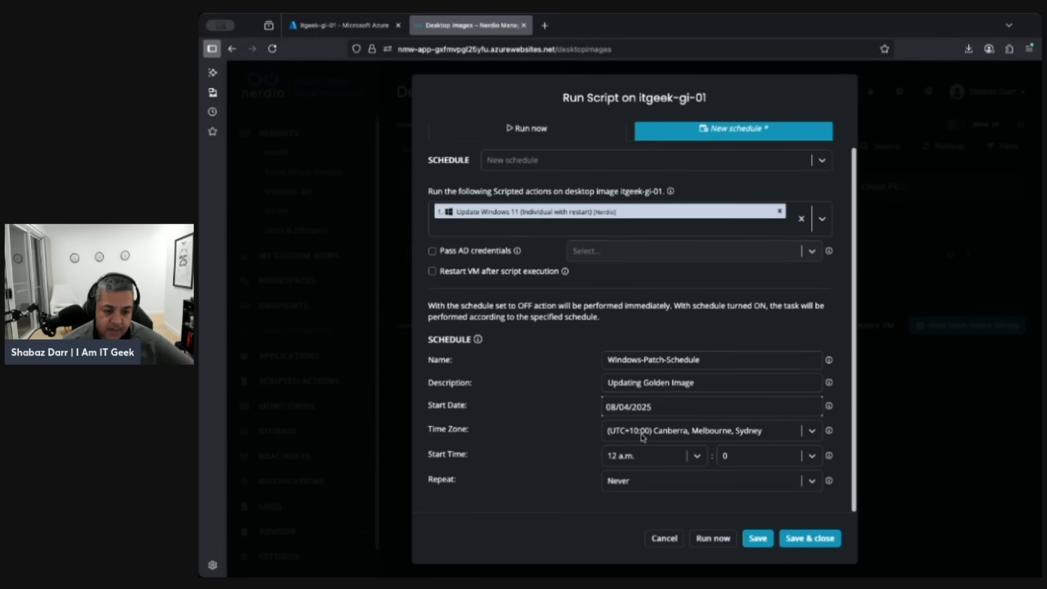
{"action": "mouse_move", "coordinate": [748, 465]}
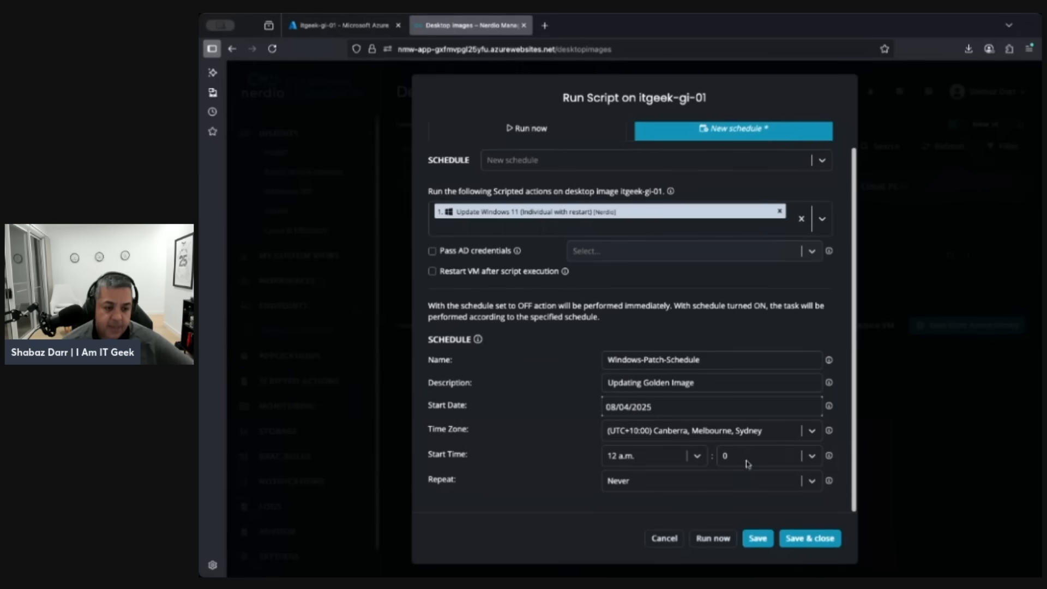
{"action": "left_click", "coordinate": [654, 456]}
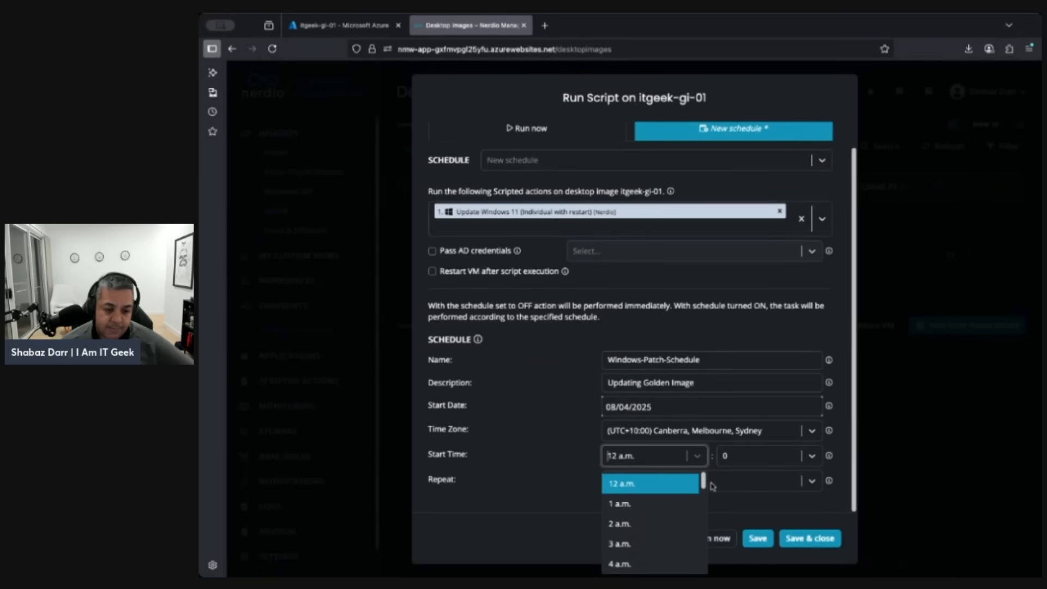
{"action": "scroll", "scroll_direction": "down", "scroll_amount": 3}
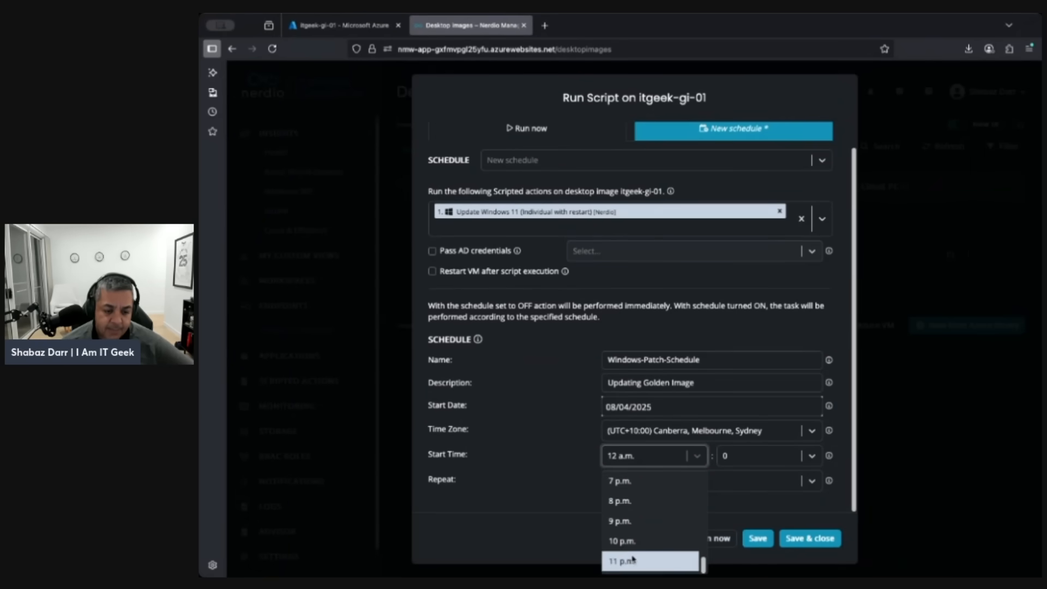
{"action": "left_click", "coordinate": [623, 561]}
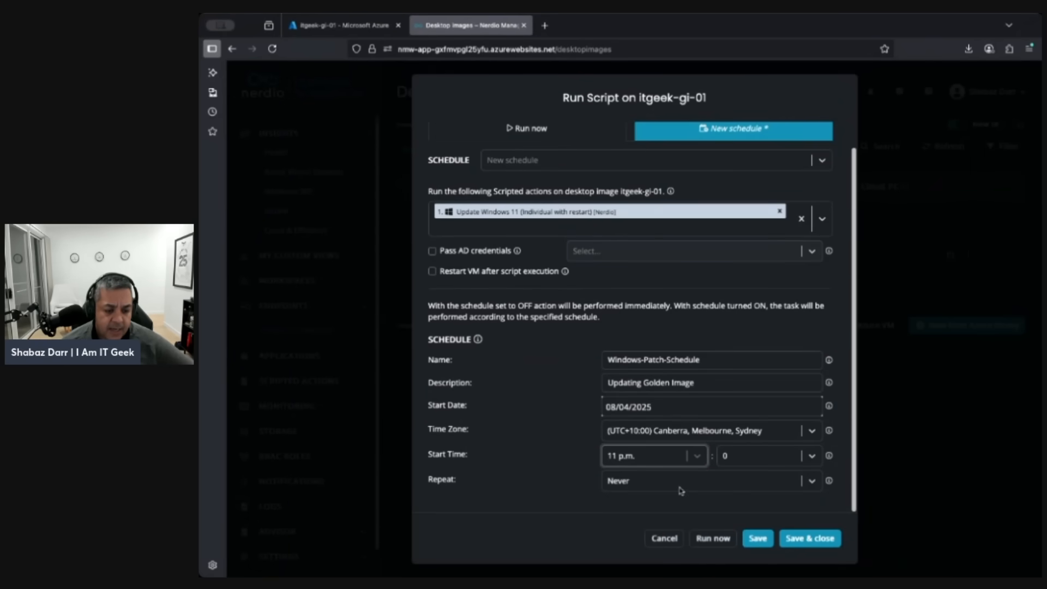
{"action": "left_click", "coordinate": [711, 480]}
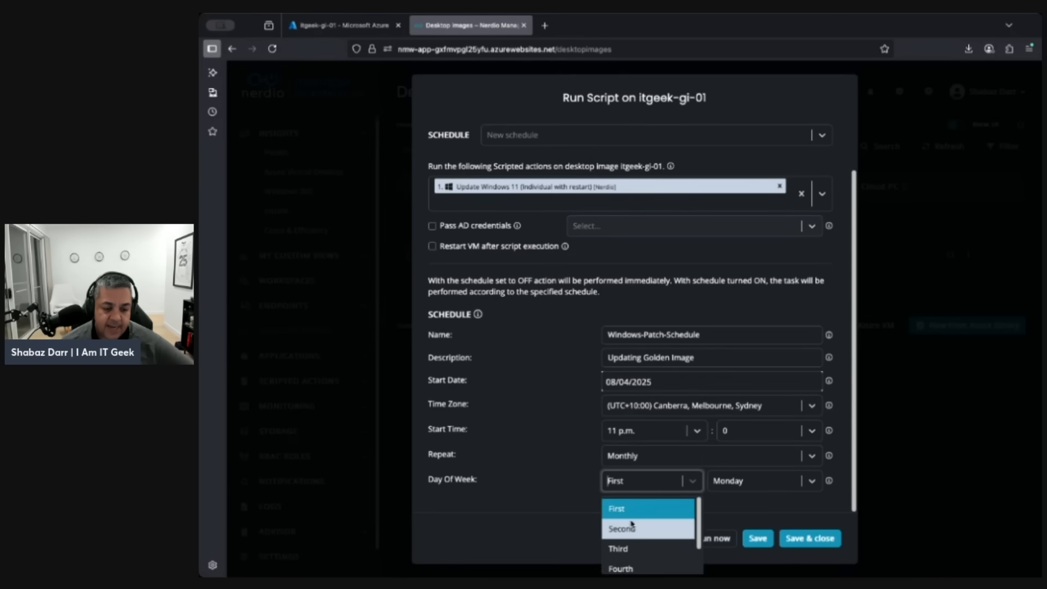
{"action": "mouse_move", "coordinate": [635, 533]}
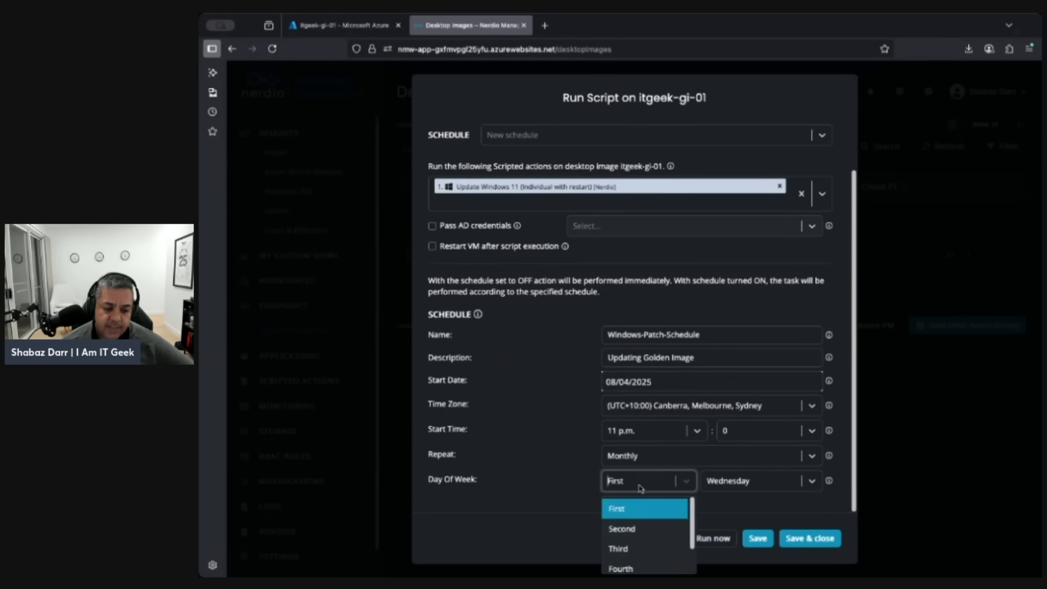
{"action": "left_click", "coordinate": [618, 549]}
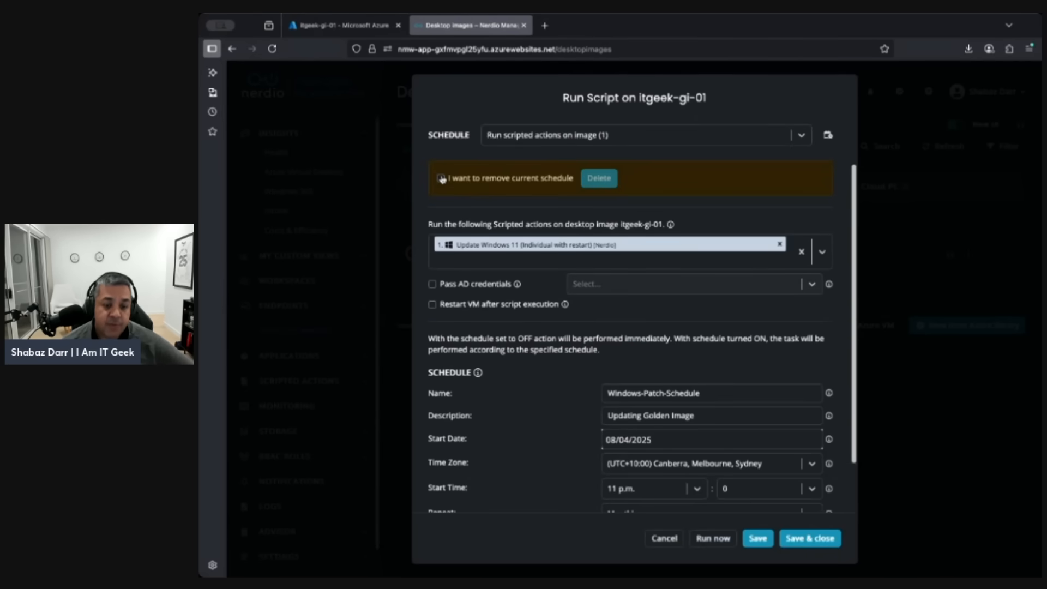
Close the Run Script dialog and return to the Desktop images list
{"action": "left_click", "coordinate": [809, 539]}
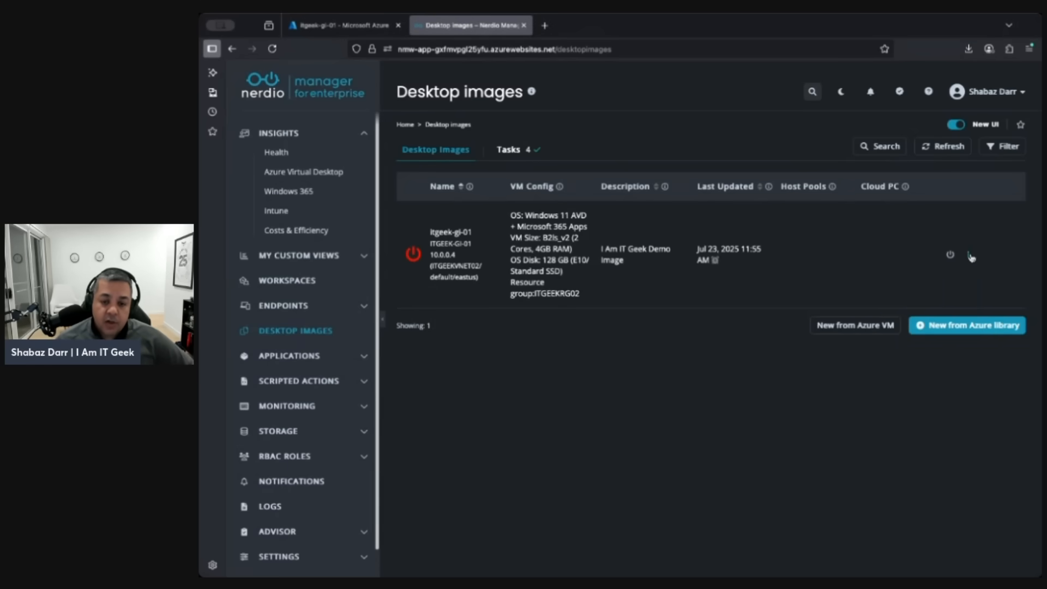
Start Set as image for itgeek-gi-01 and turn its SCHEDULE toggle on
{"action": "left_click", "coordinate": [969, 256]}
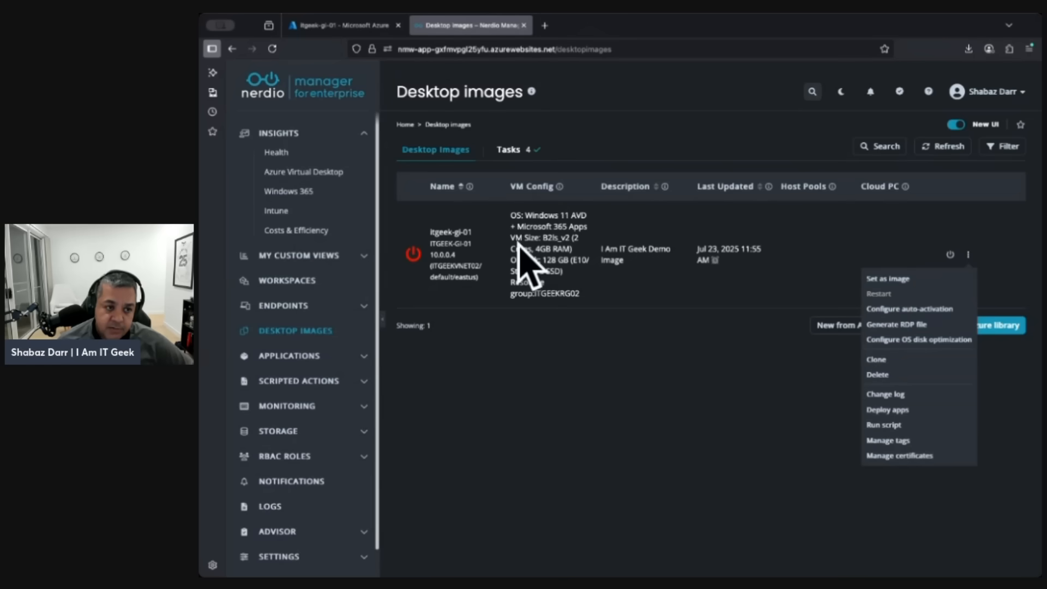
{"action": "left_click", "coordinate": [888, 279]}
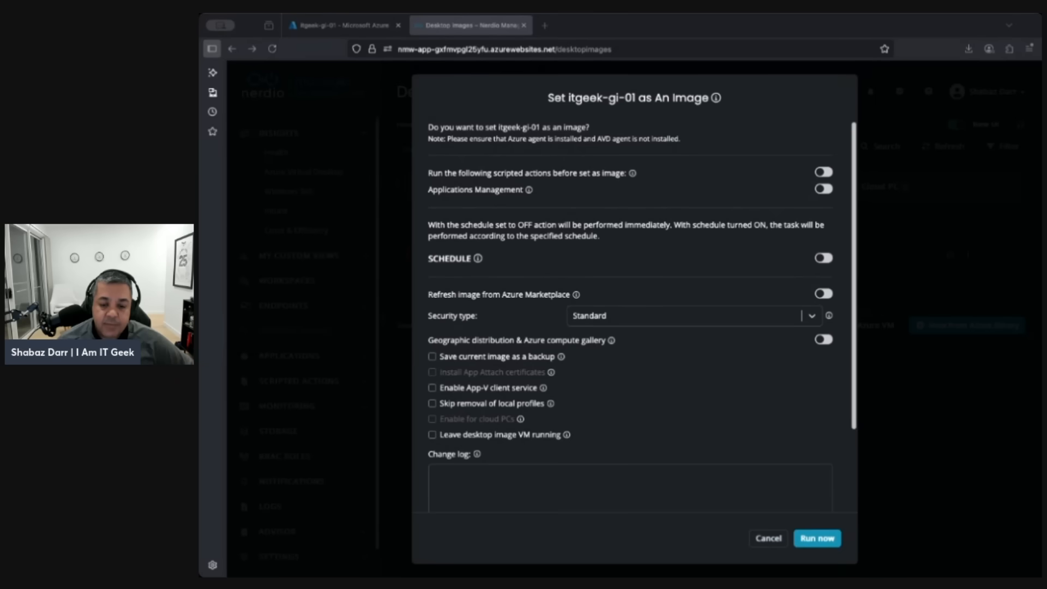
{"action": "mouse_move", "coordinate": [495, 336]}
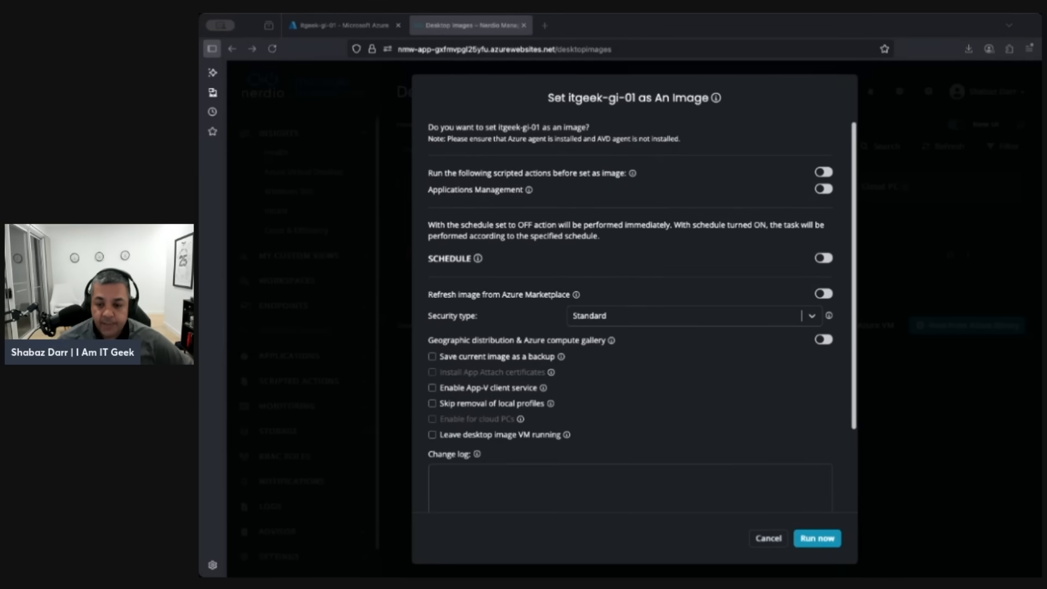
{"action": "mouse_move", "coordinate": [614, 276]}
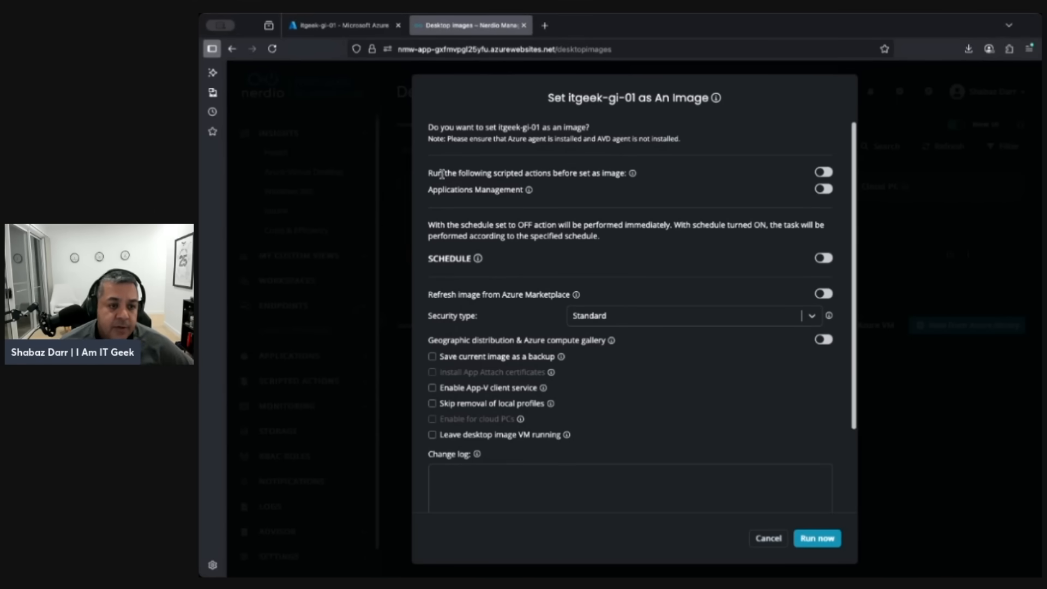
{"action": "mouse_move", "coordinate": [572, 179]}
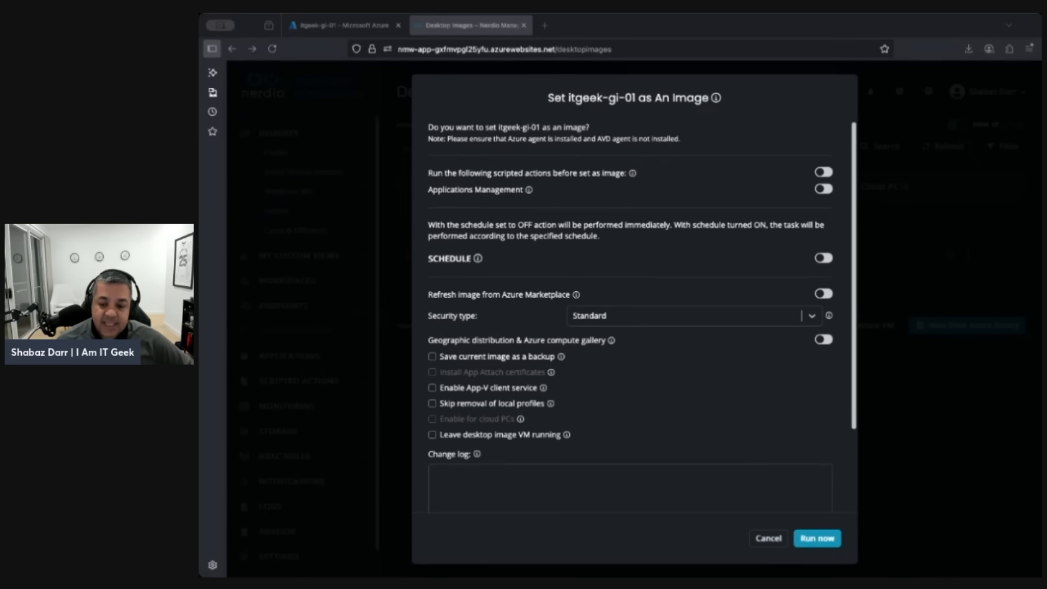
{"action": "mouse_move", "coordinate": [612, 293]}
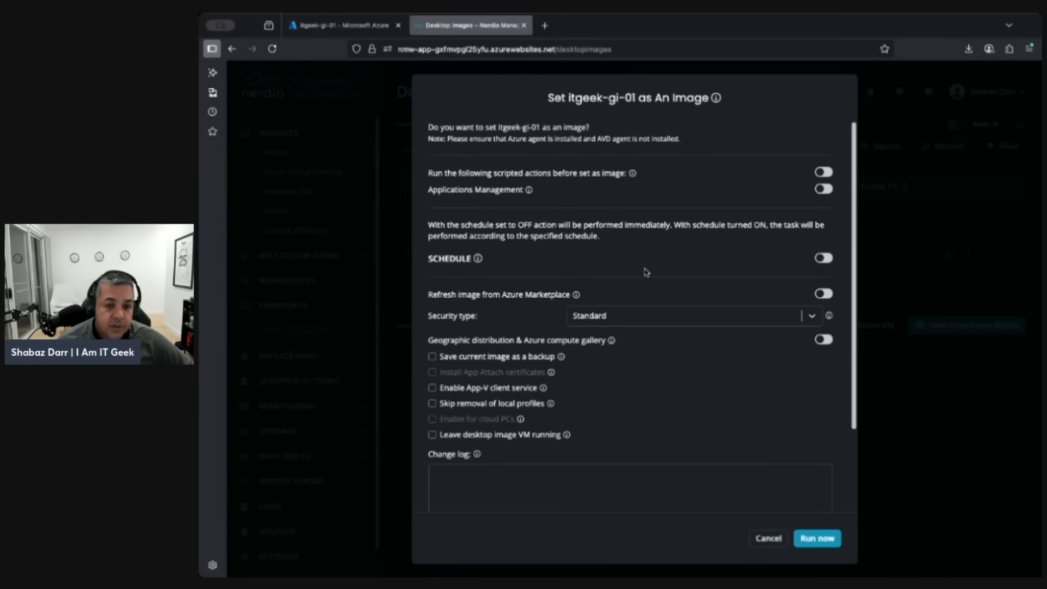
{"action": "left_click", "coordinate": [825, 258]}
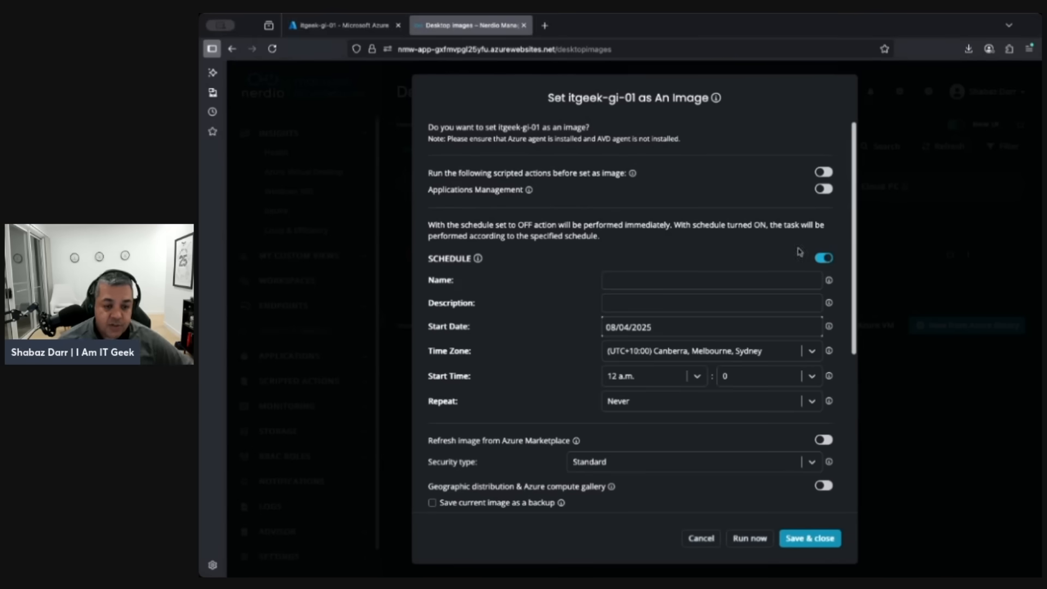
Name the schedule Image-Patchin-Capture and describe it as a demo of image patching schedule
{"action": "left_click", "coordinate": [711, 279]}
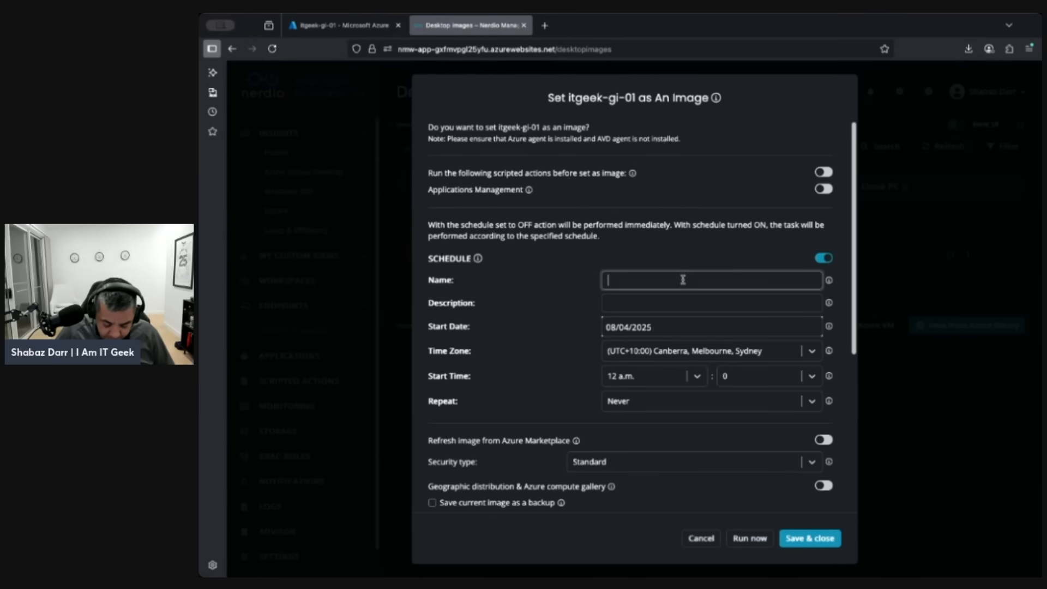
{"action": "type", "text": "Image-"}
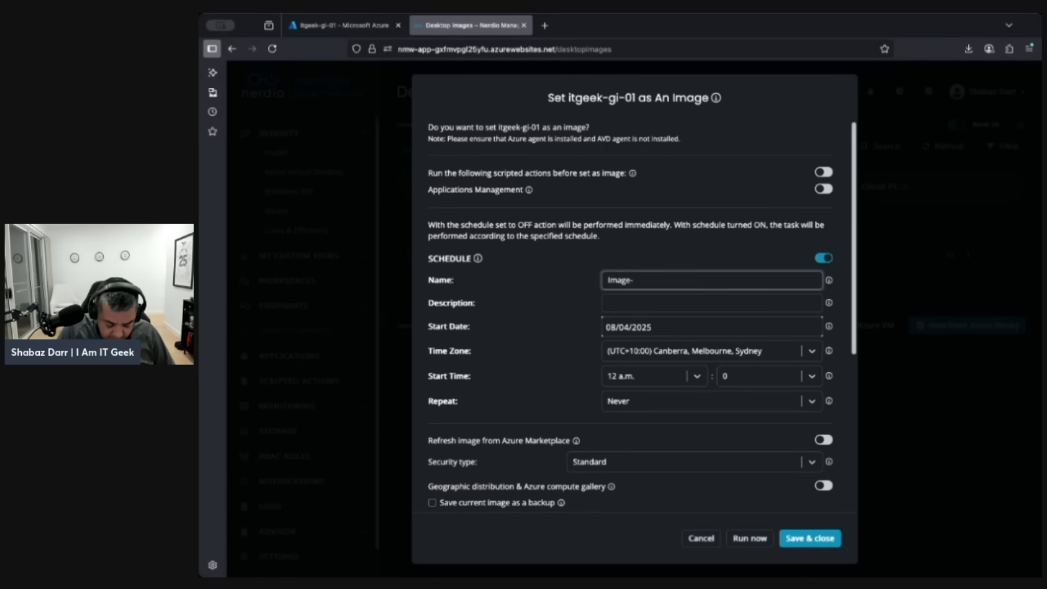
{"action": "type", "text": "Patching"}
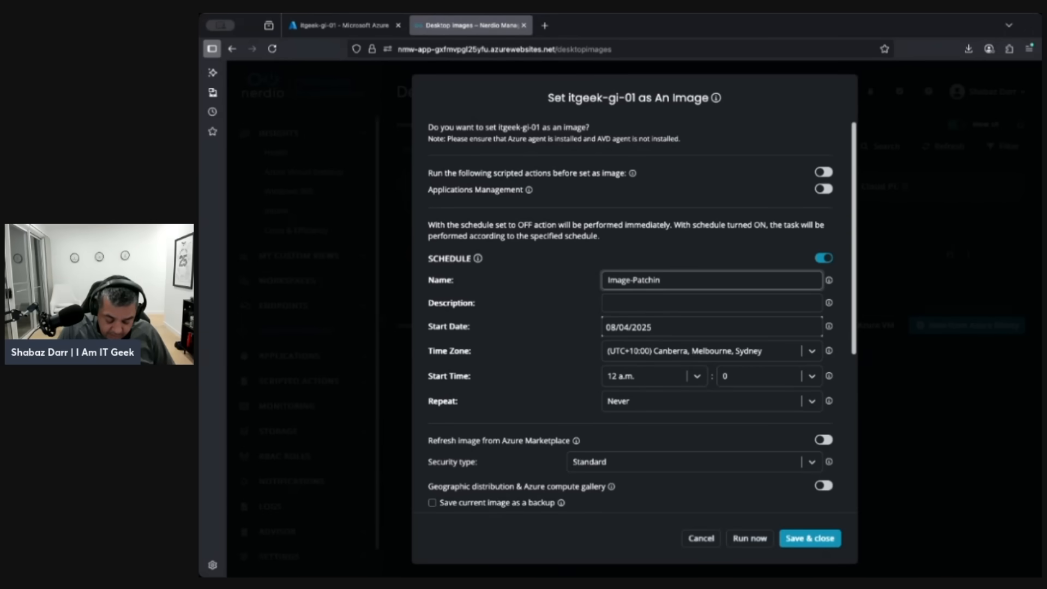
{"action": "type", "text": "-Capture"}
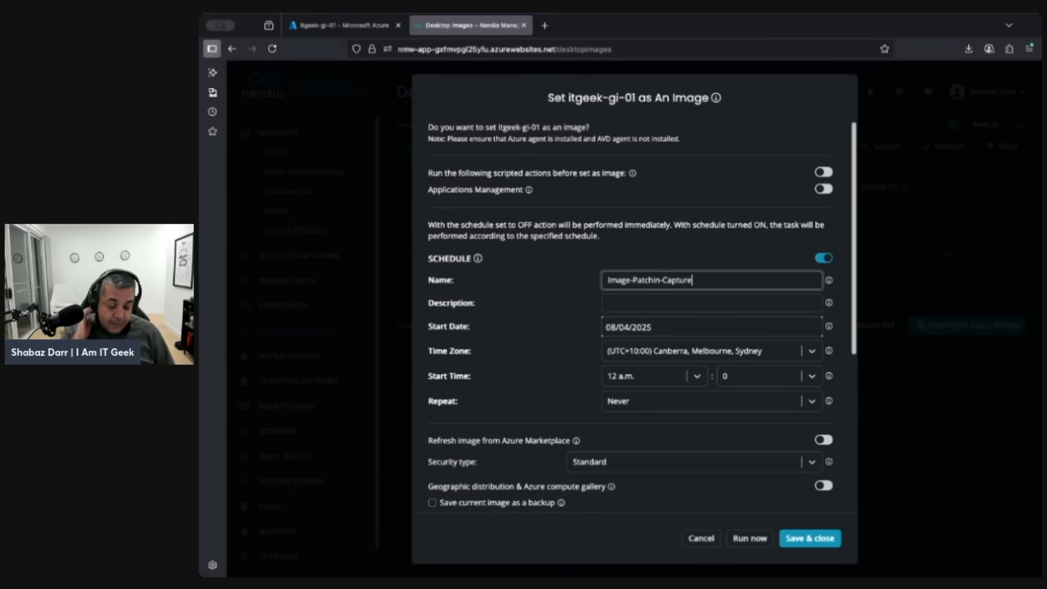
{"action": "mouse_move", "coordinate": [582, 286]}
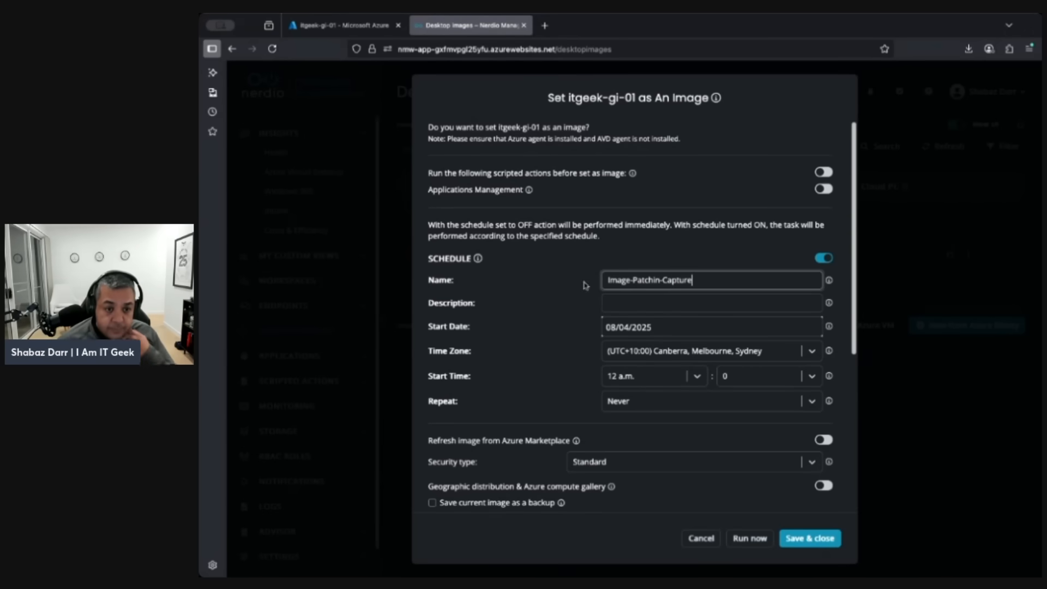
{"action": "left_click", "coordinate": [712, 303]}
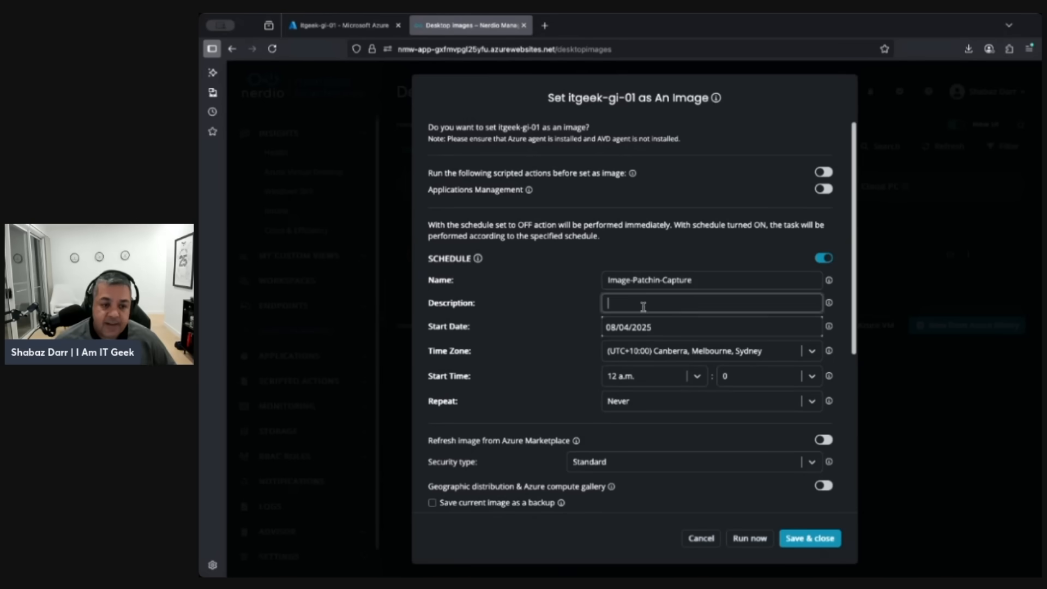
{"action": "type", "text": "d"}
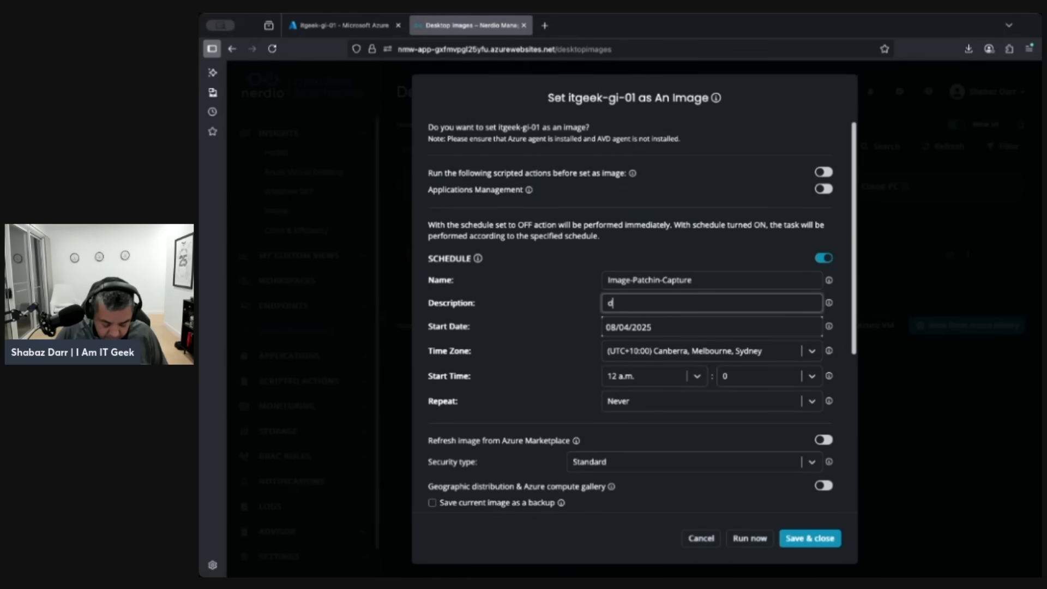
{"action": "type", "text": "emo of image pathcing scheudle"}
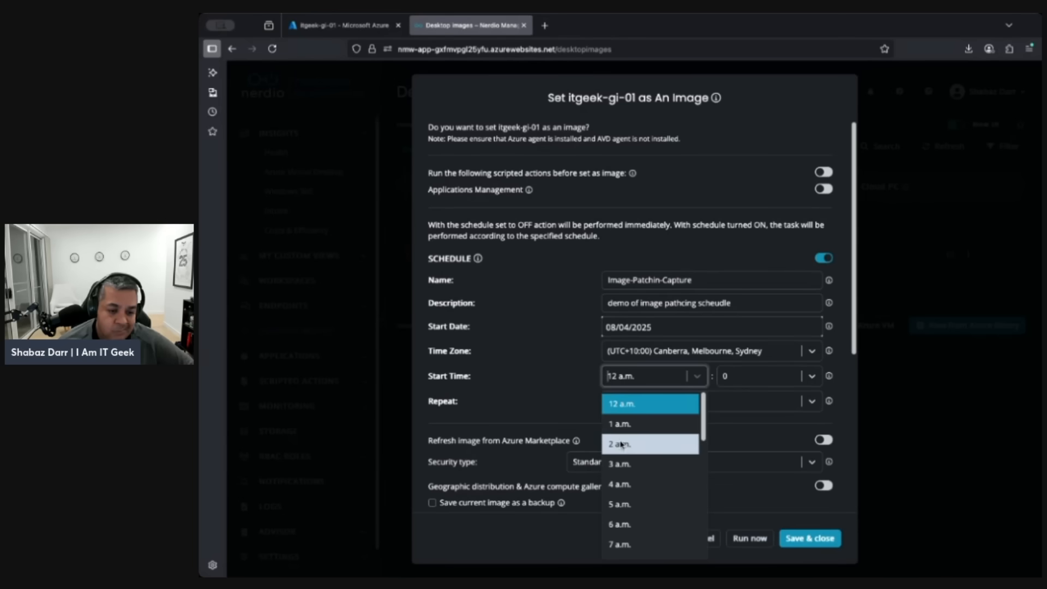
Set start time 2 a.m., repeat Monthly after Patch Tuesday with 1 day after
{"action": "left_click", "coordinate": [618, 444]}
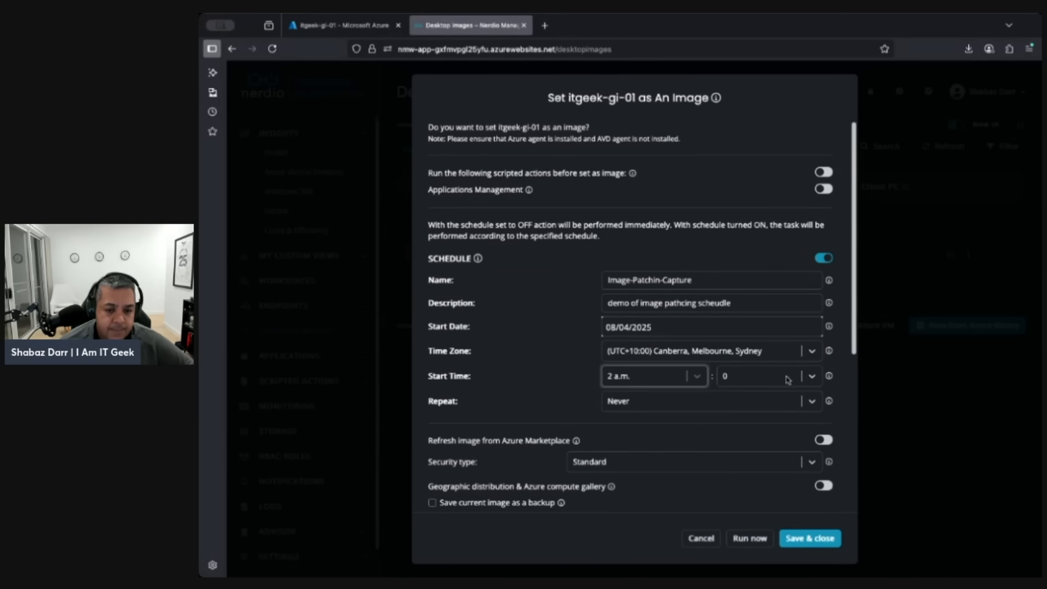
{"action": "left_click", "coordinate": [712, 401]}
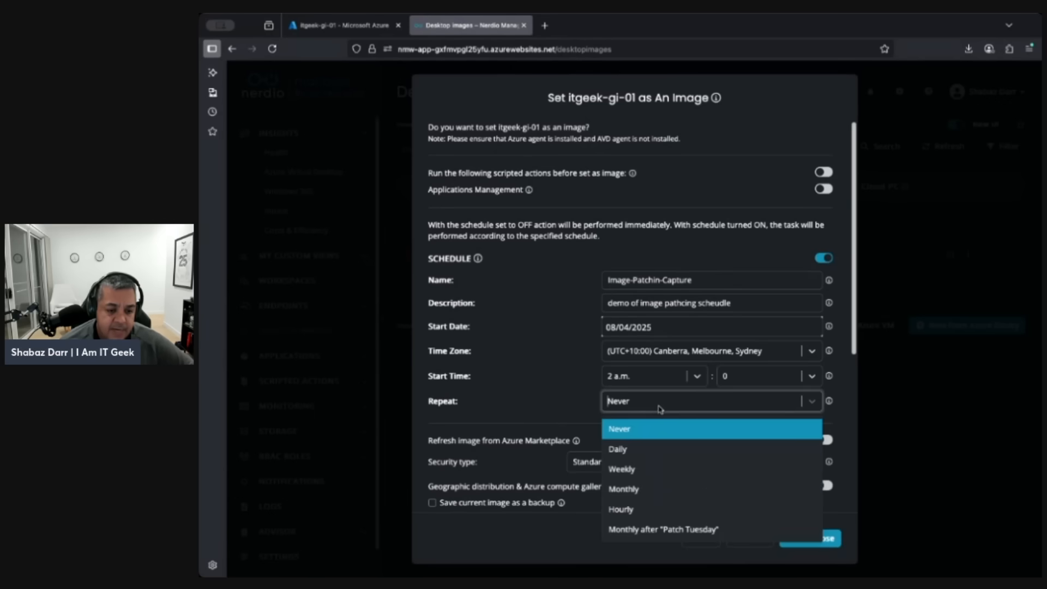
{"action": "mouse_move", "coordinate": [645, 486]}
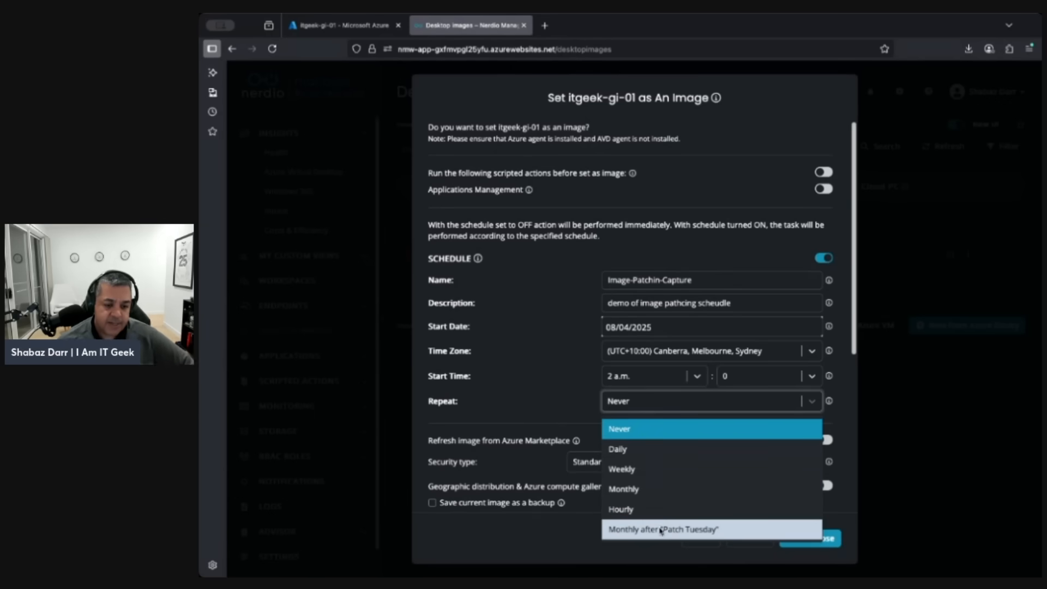
{"action": "left_click", "coordinate": [663, 531]}
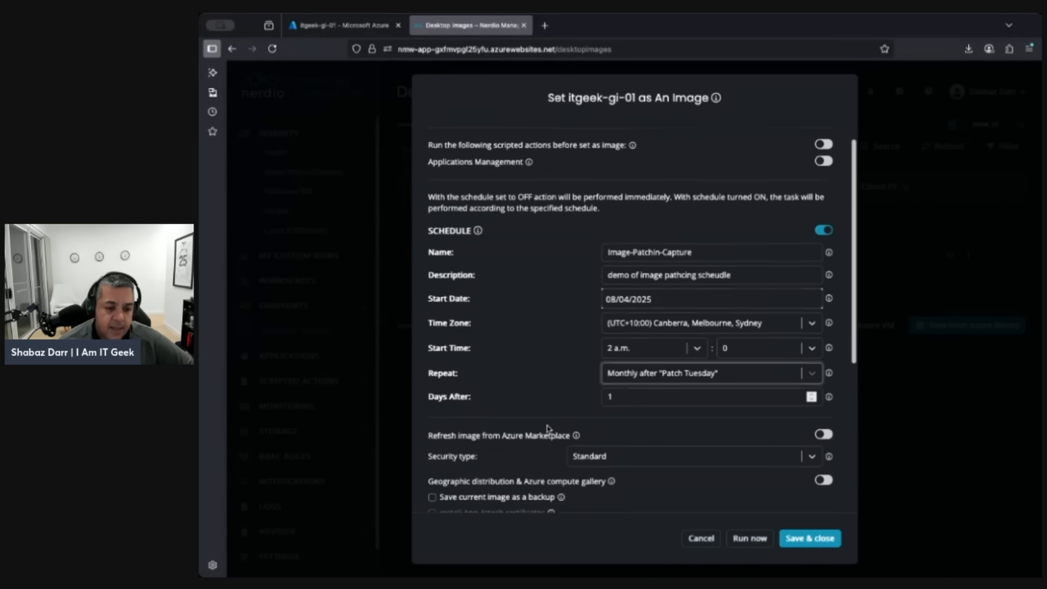
{"action": "scroll", "scroll_direction": "down", "scroll_amount": 3}
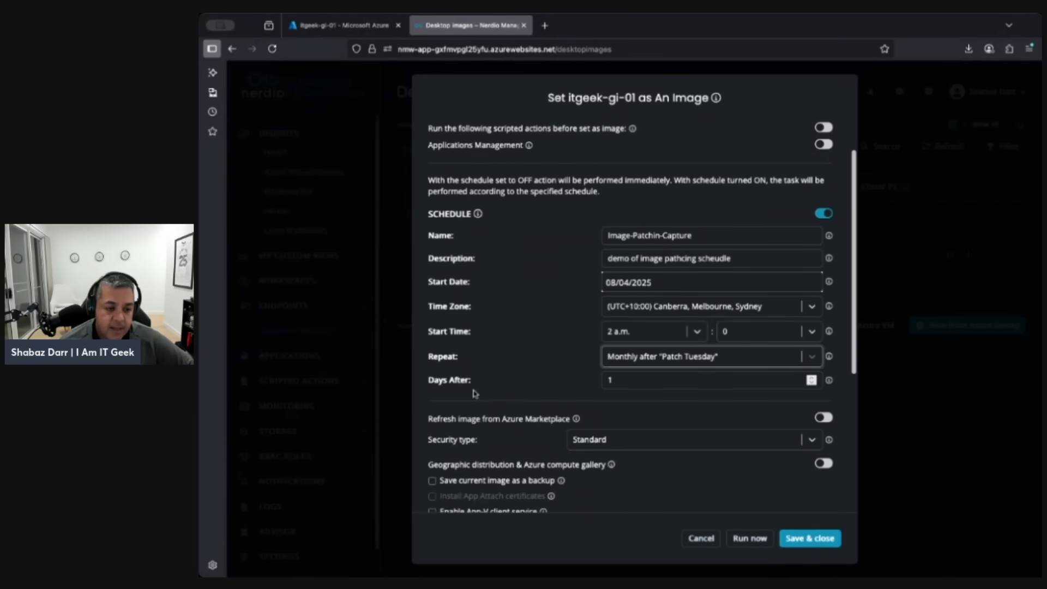
{"action": "scroll", "scroll_direction": "down", "scroll_amount": 3}
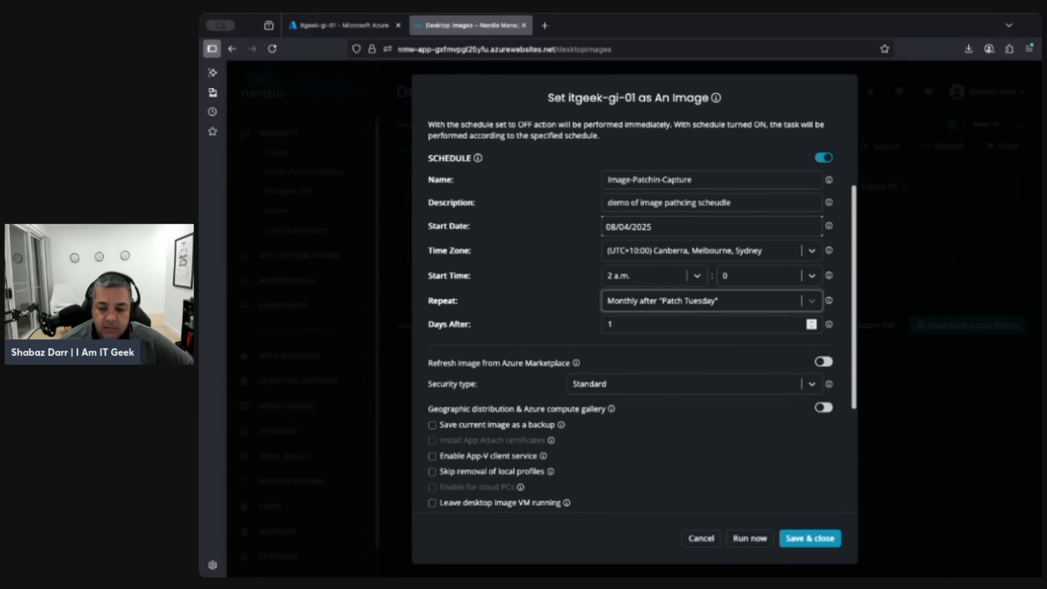
{"action": "mouse_move", "coordinate": [778, 445]}
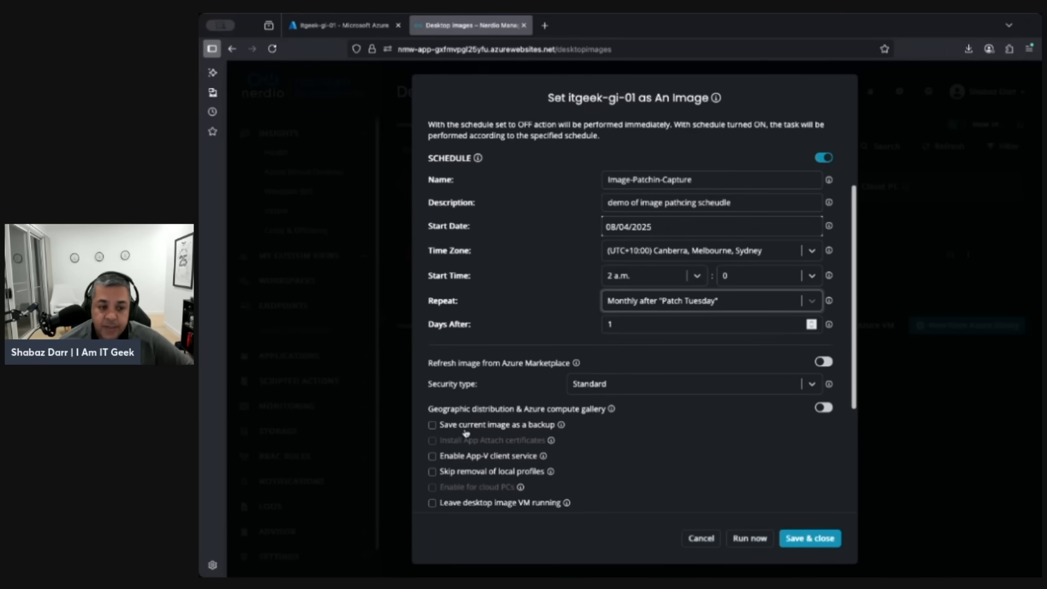
{"action": "mouse_move", "coordinate": [501, 397]}
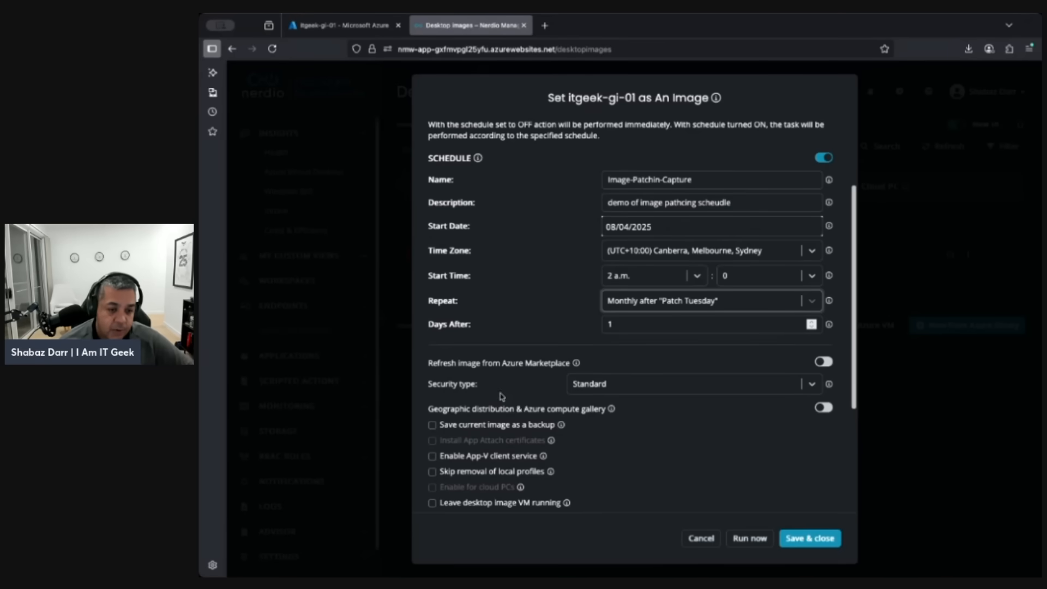
{"action": "scroll", "scroll_direction": "down", "scroll_amount": 3}
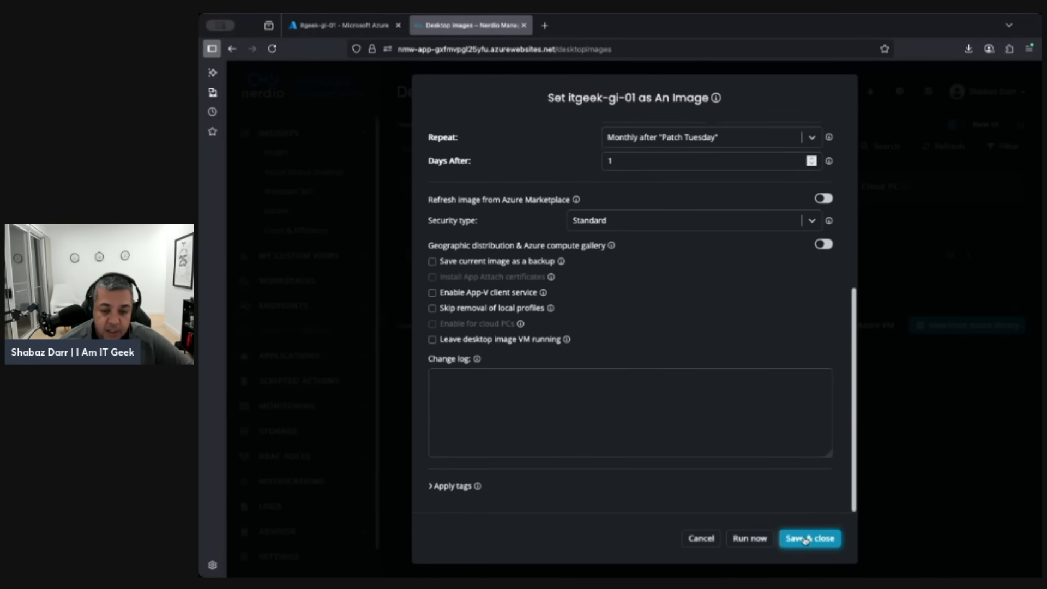
Save & close the set-as-image schedule, then reopen itgeek-gi-01's actions menu
{"action": "left_click", "coordinate": [809, 539]}
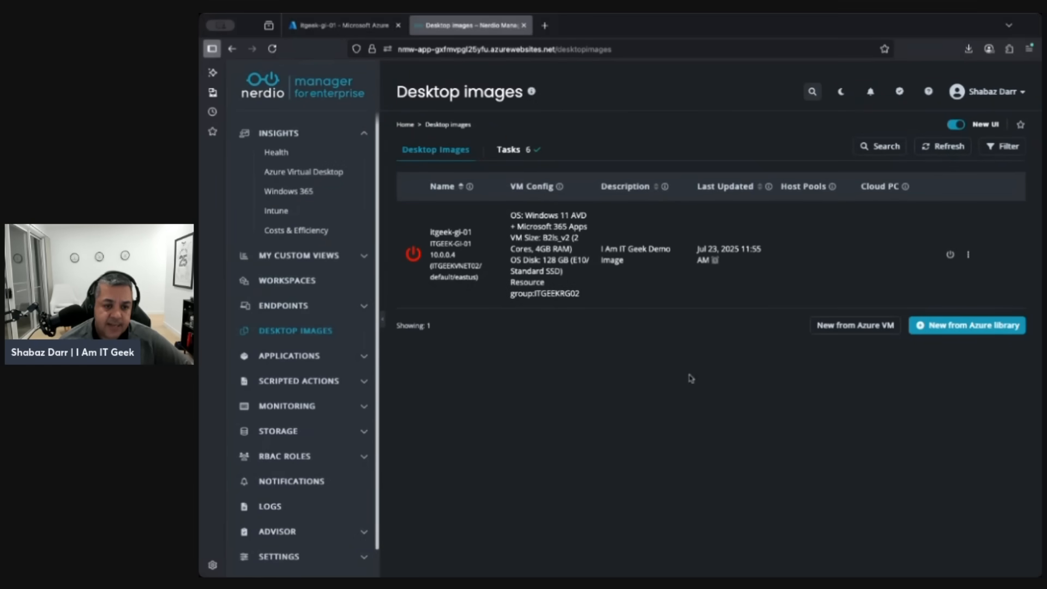
{"action": "mouse_move", "coordinate": [968, 255]}
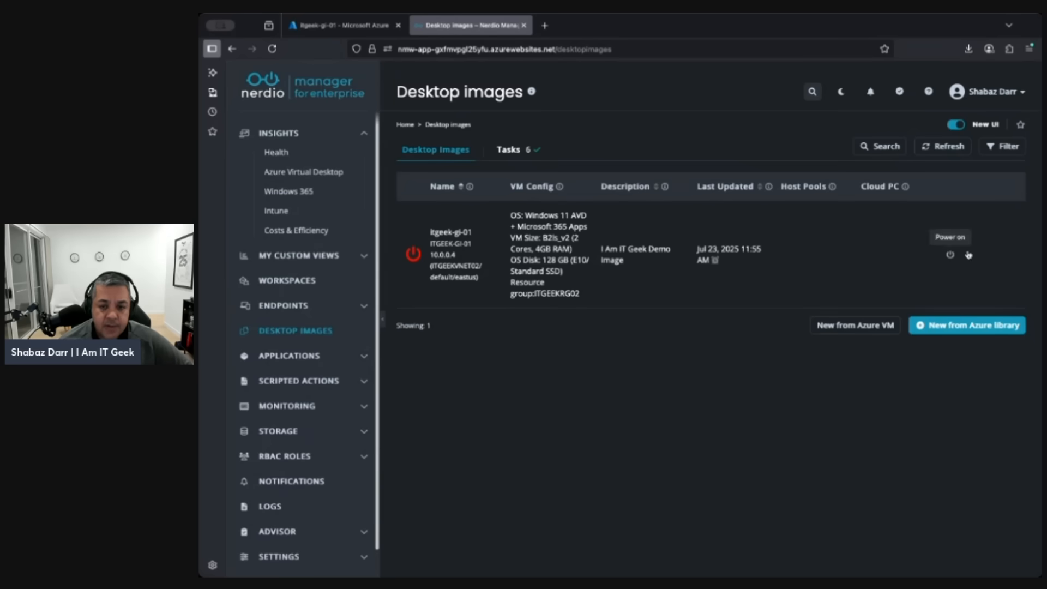
{"action": "left_click", "coordinate": [968, 255]}
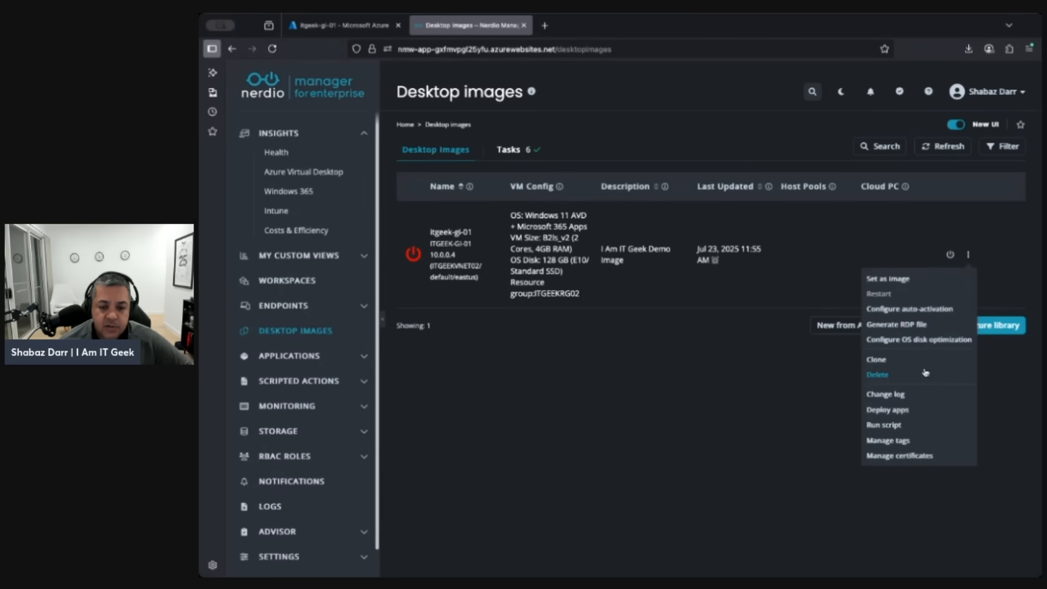
{"action": "mouse_move", "coordinate": [892, 313]}
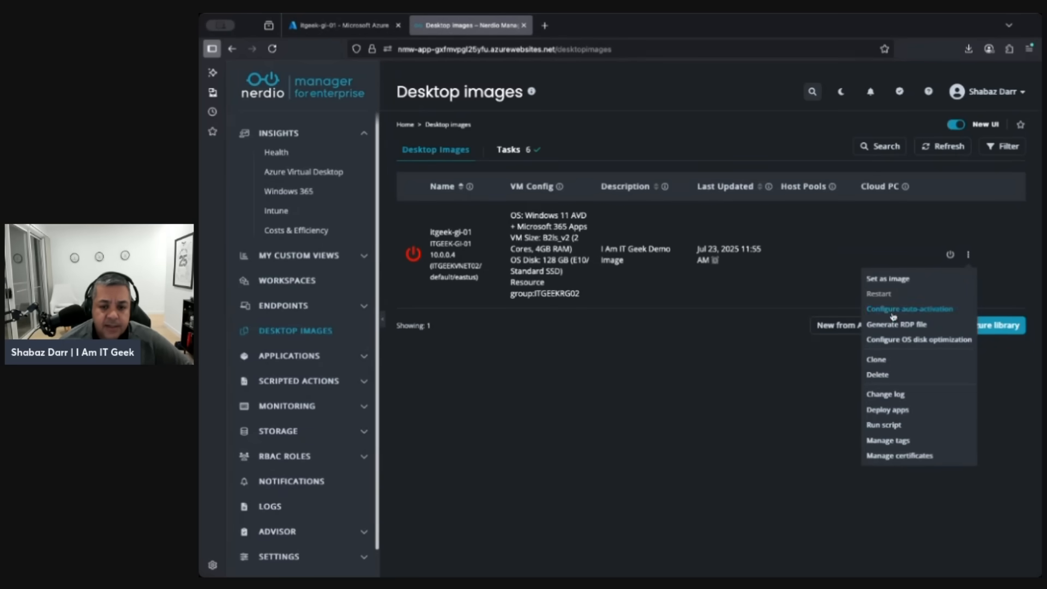
{"action": "mouse_move", "coordinate": [896, 428]}
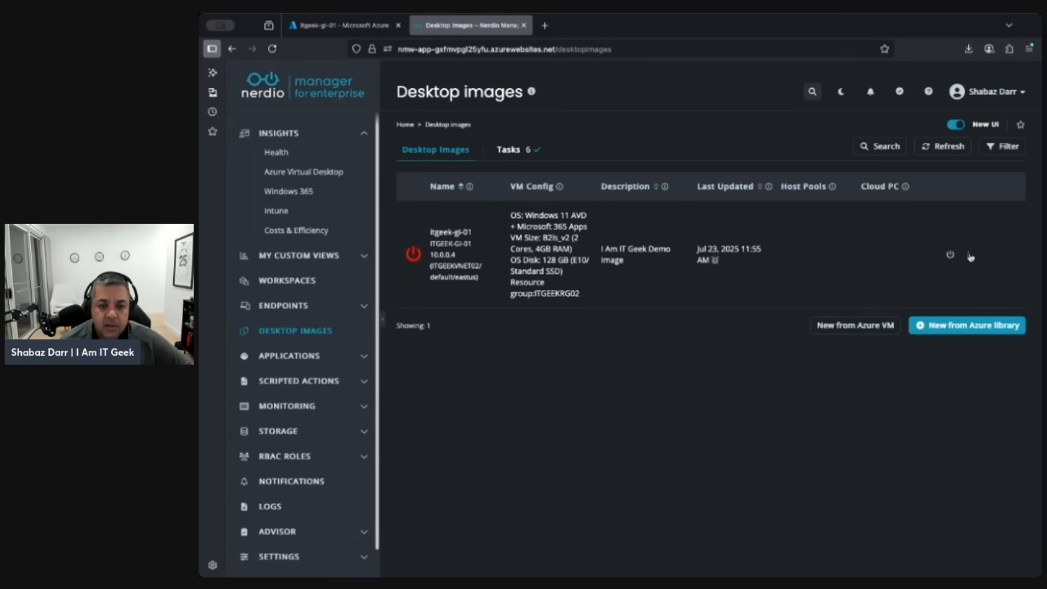
{"action": "left_click", "coordinate": [969, 254]}
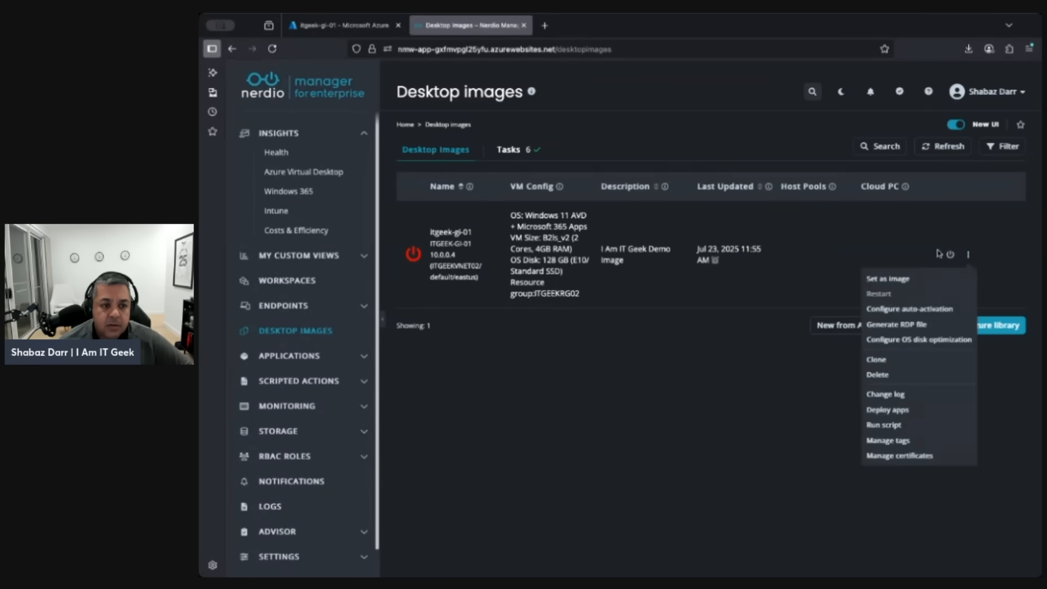
{"action": "left_click", "coordinate": [508, 149]}
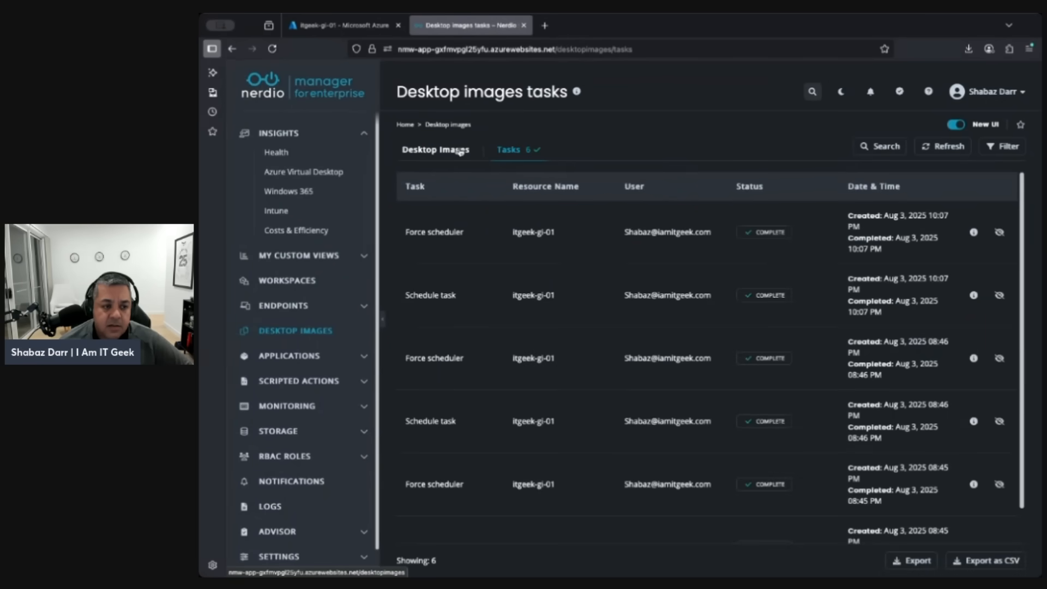
{"action": "mouse_move", "coordinate": [524, 317]}
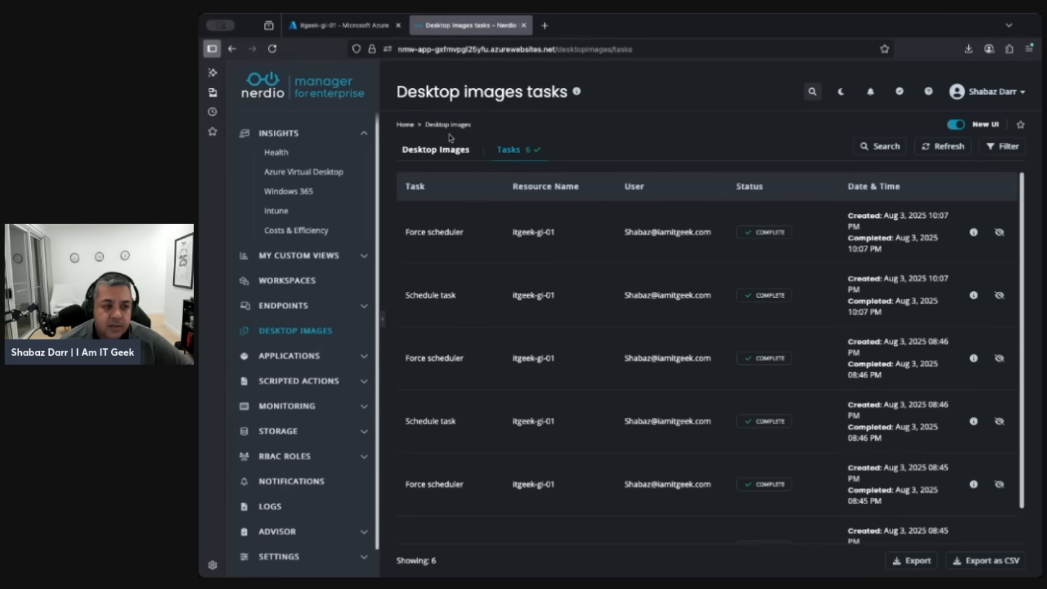
{"action": "left_click", "coordinate": [436, 150]}
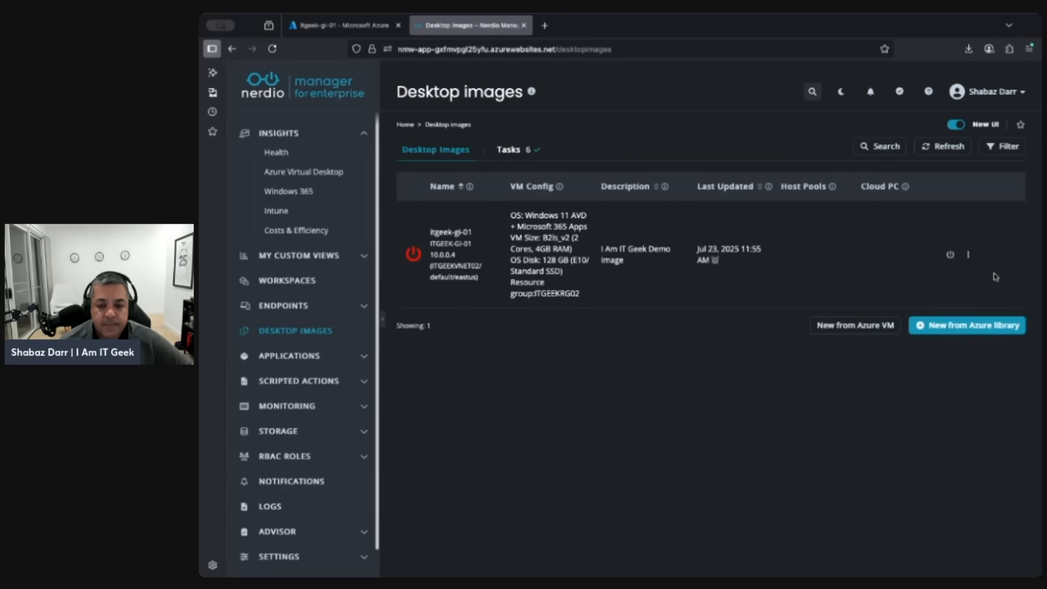
{"action": "mouse_move", "coordinate": [895, 425]}
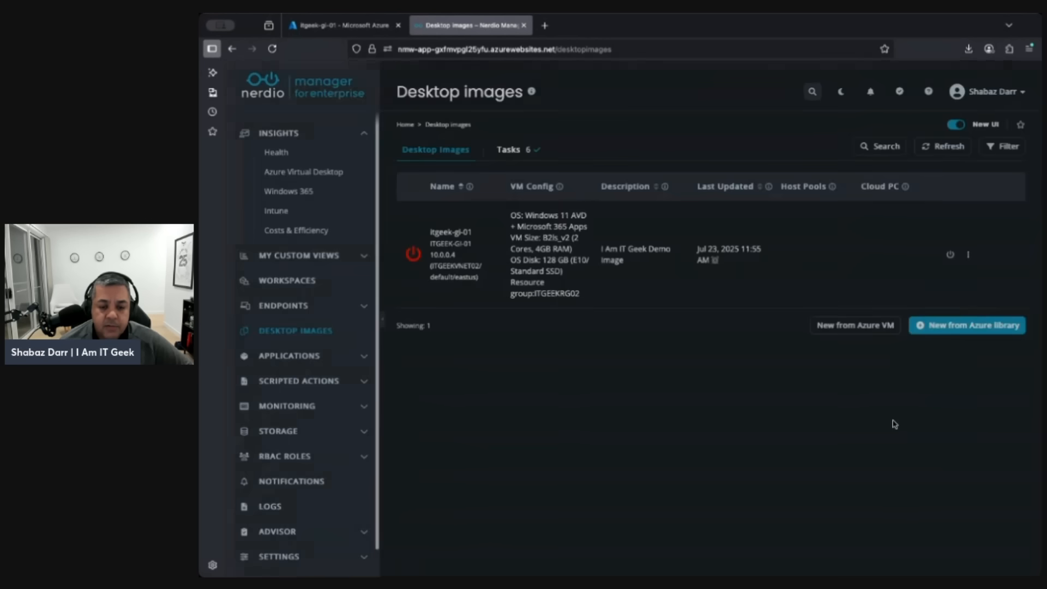
Change the Windows-Patch-Schedule repeat to 'Monthly after Patch Tuesday', 1 day after, and save
{"action": "left_click", "coordinate": [969, 255]}
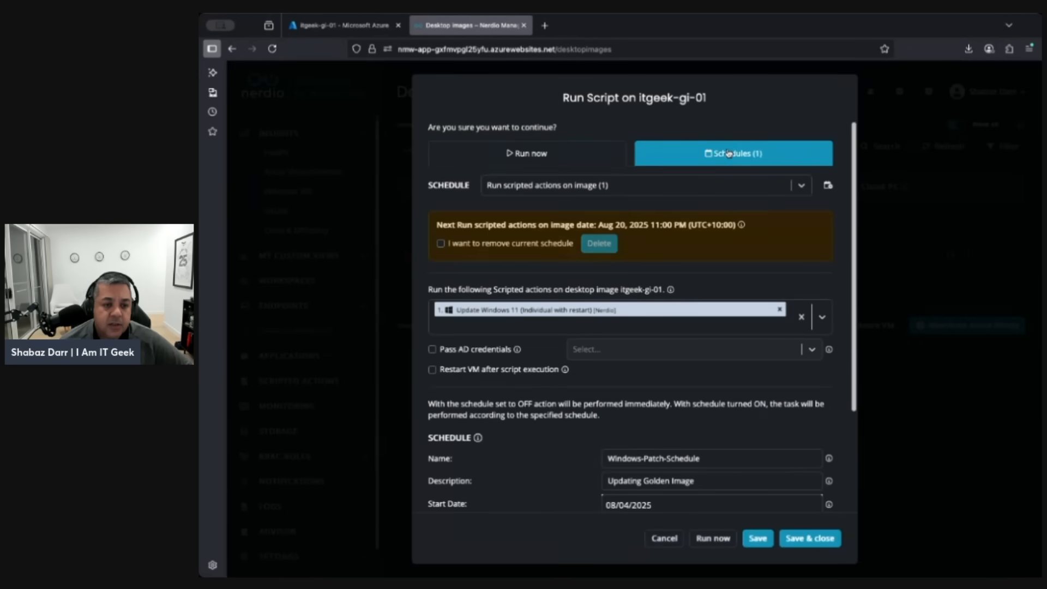
{"action": "mouse_move", "coordinate": [663, 417]}
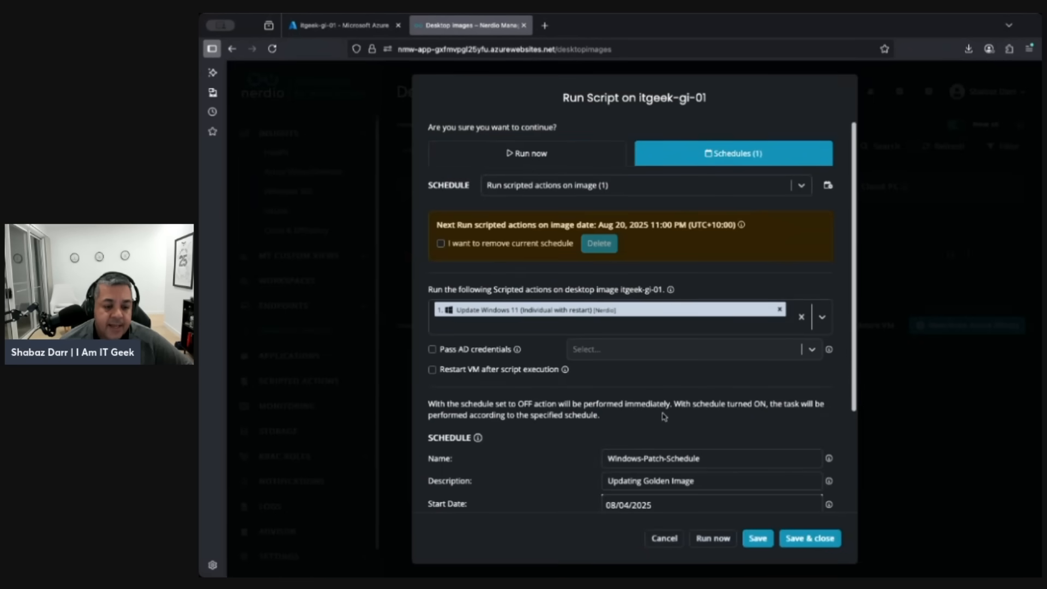
{"action": "scroll", "scroll_direction": "down", "scroll_amount": 3}
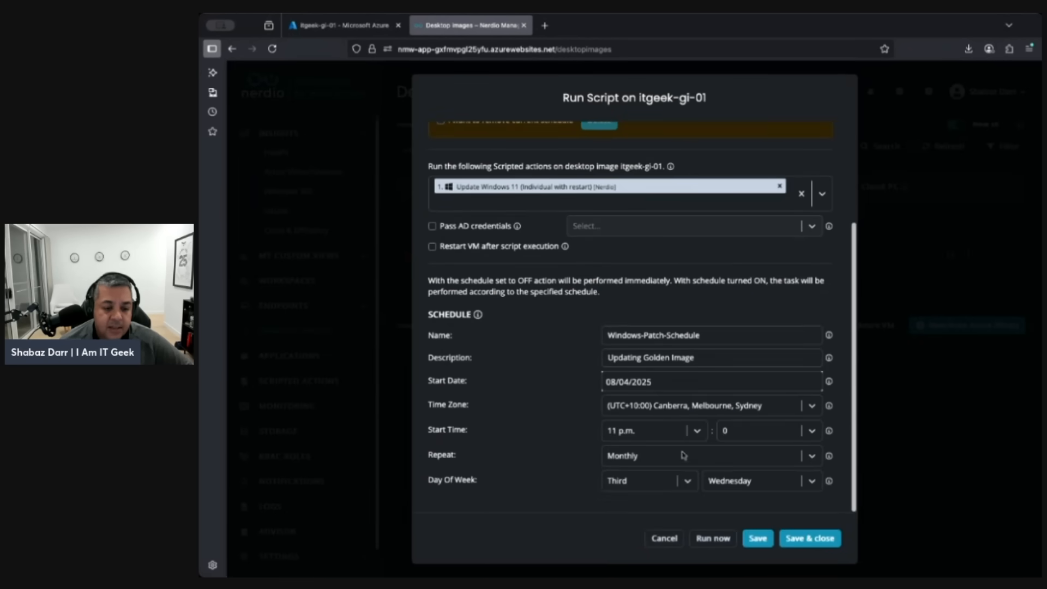
{"action": "left_click", "coordinate": [712, 456]}
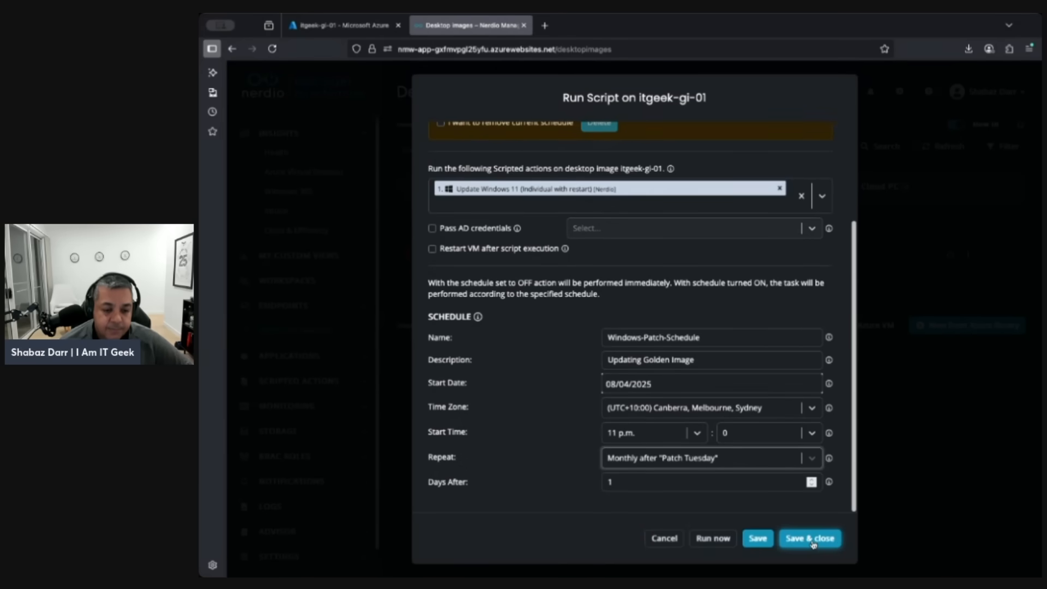
{"action": "left_click", "coordinate": [809, 539]}
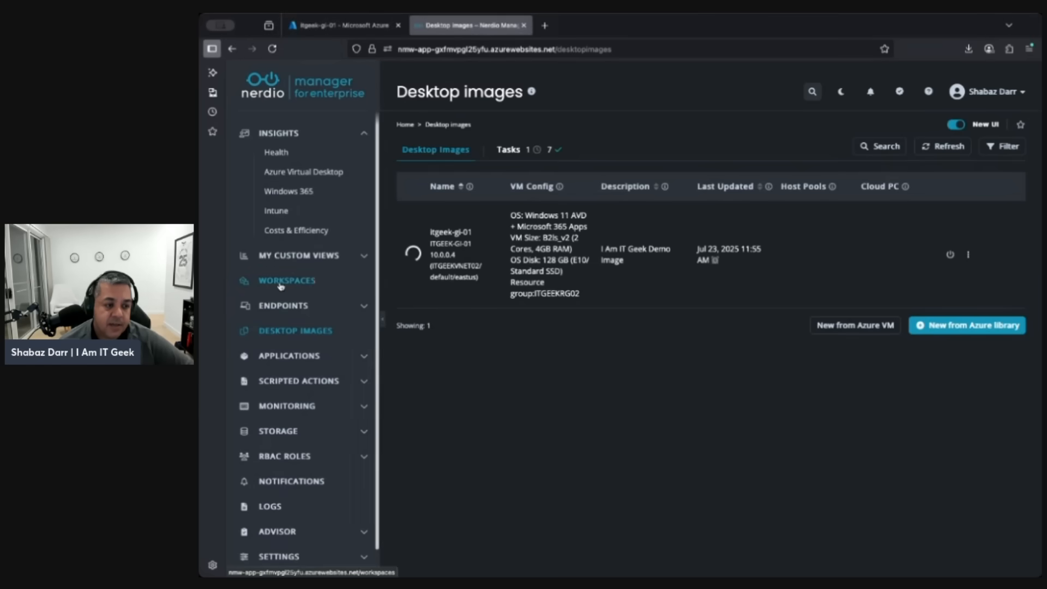
From Workspaces, show ITGWS01's dynamic host pools and the IAMITGEEK-HP host actions
{"action": "left_click", "coordinate": [285, 281]}
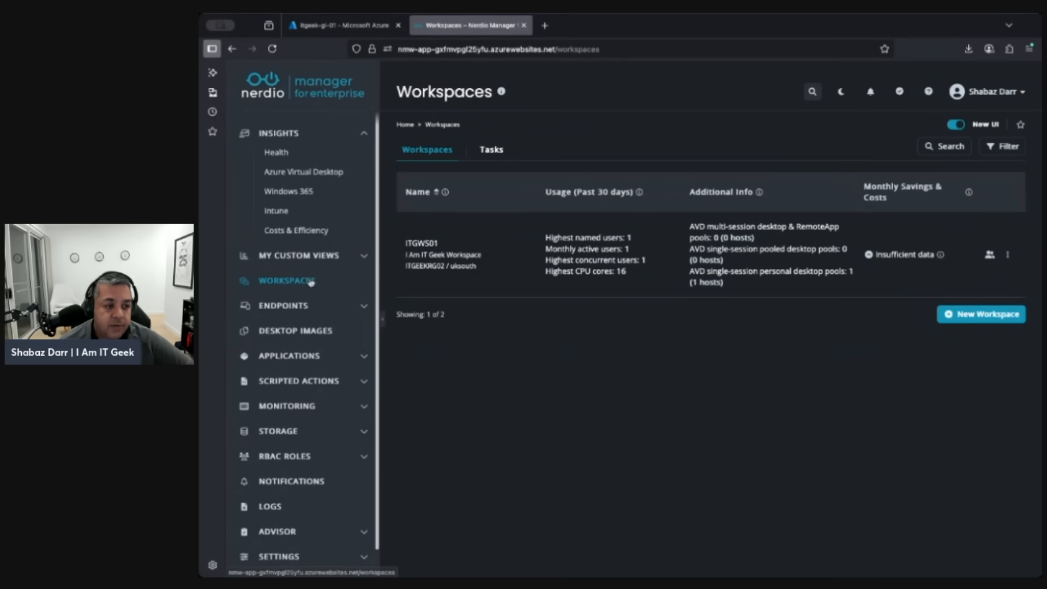
{"action": "left_click", "coordinate": [1008, 254]}
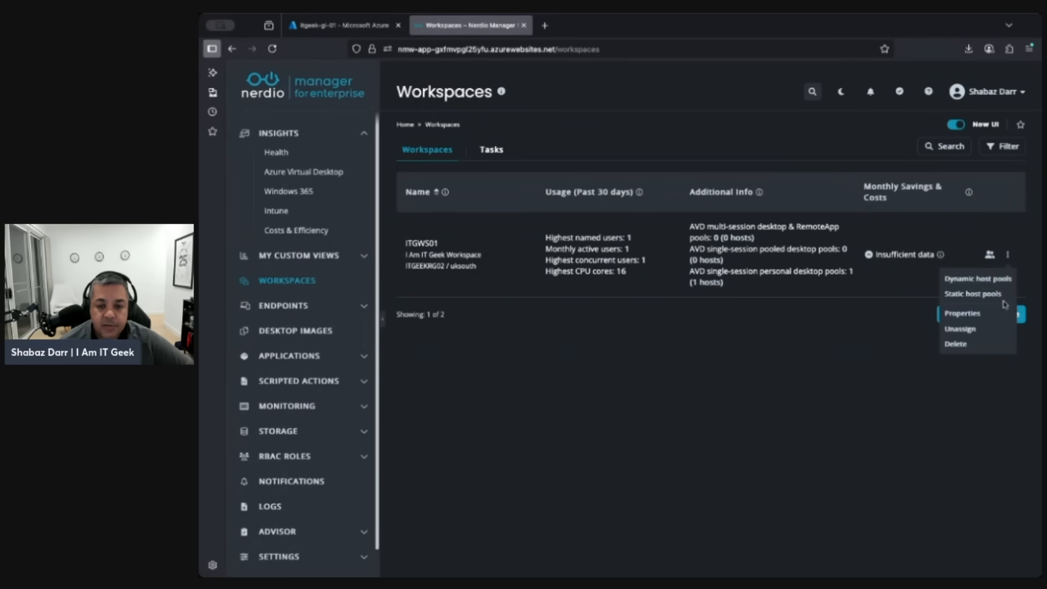
{"action": "left_click", "coordinate": [977, 279]}
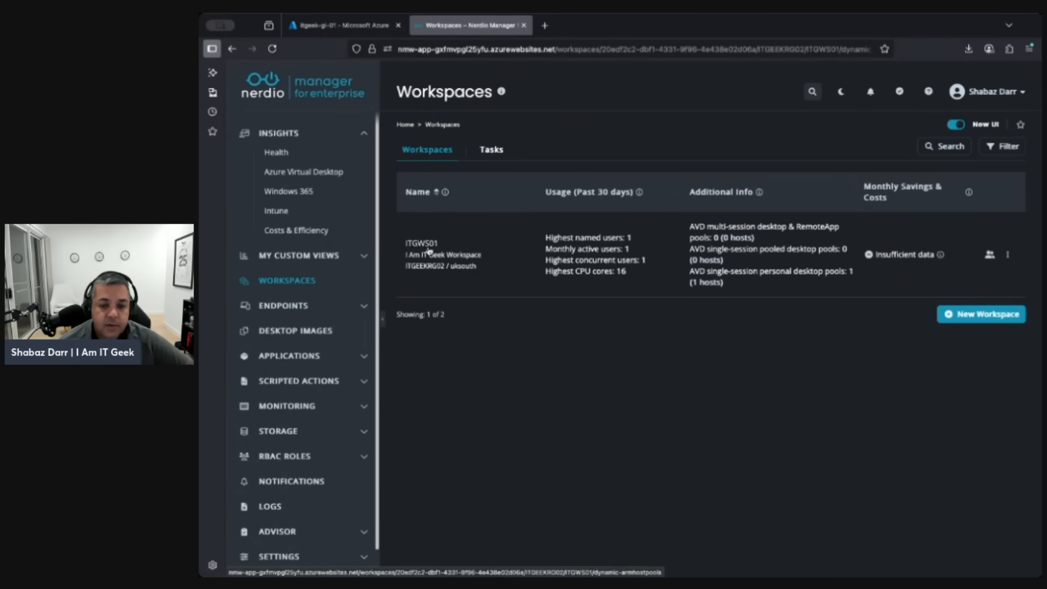
{"action": "left_click", "coordinate": [421, 243]}
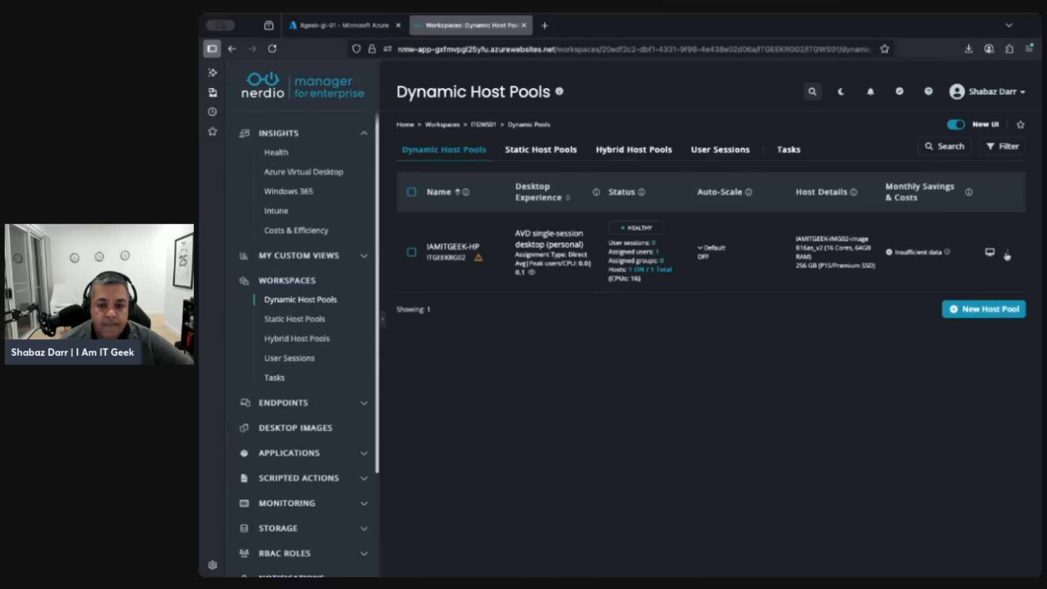
{"action": "left_click", "coordinate": [1008, 253]}
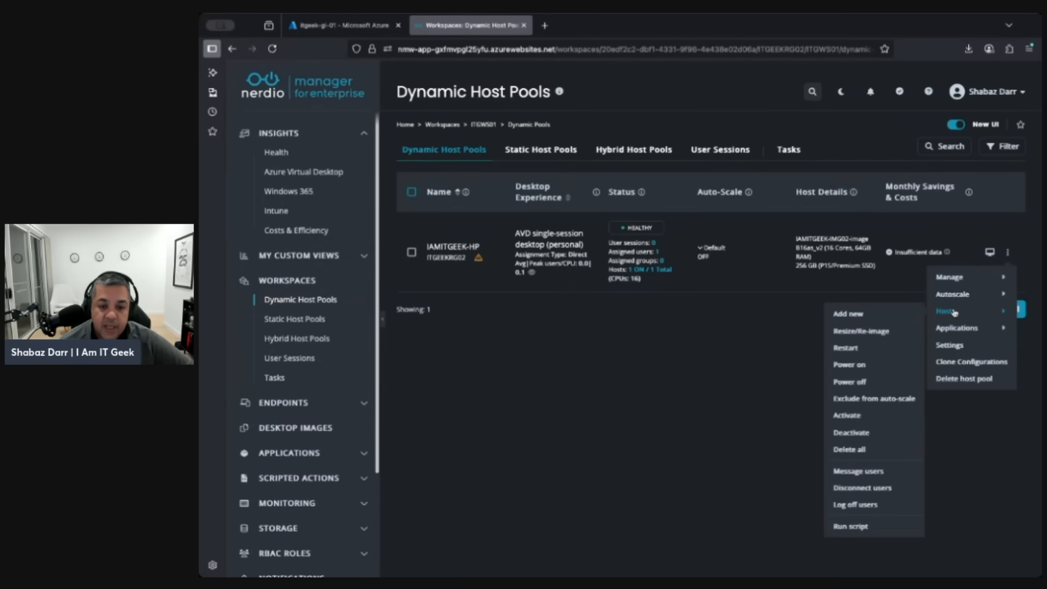
Start a Resize/Re-image new schedule for IAMITGEEK-HP, leave the desktop image unchosen, and cancel
{"action": "left_click", "coordinate": [861, 332]}
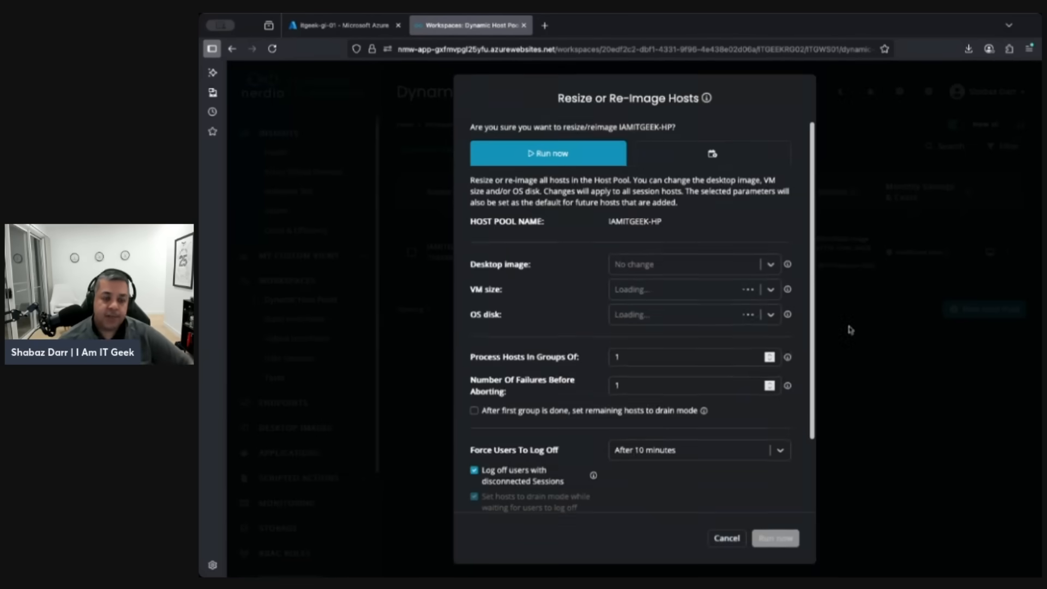
{"action": "left_click", "coordinate": [713, 153]}
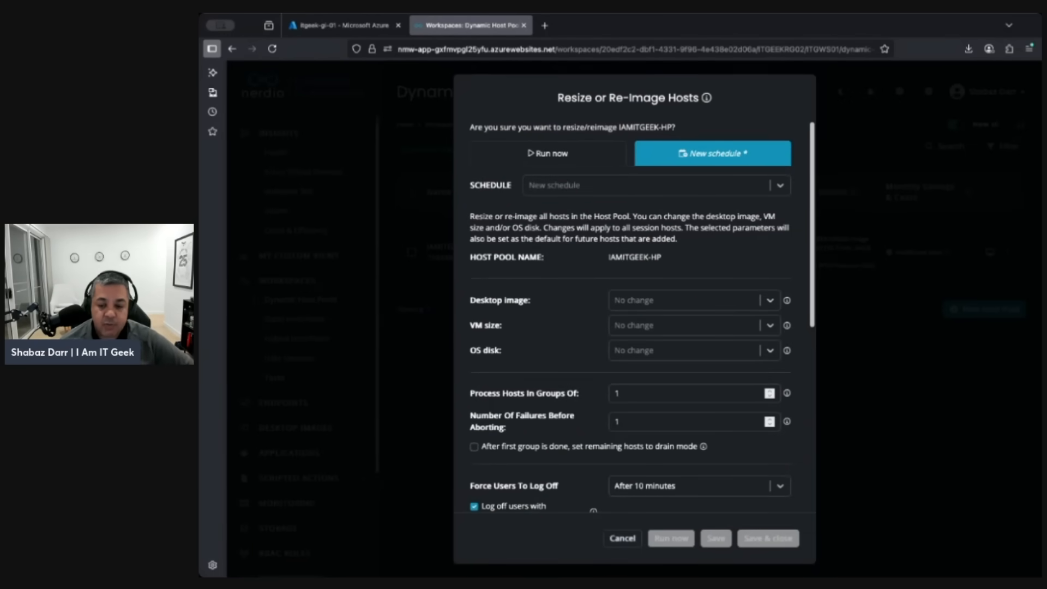
{"action": "mouse_move", "coordinate": [768, 297]}
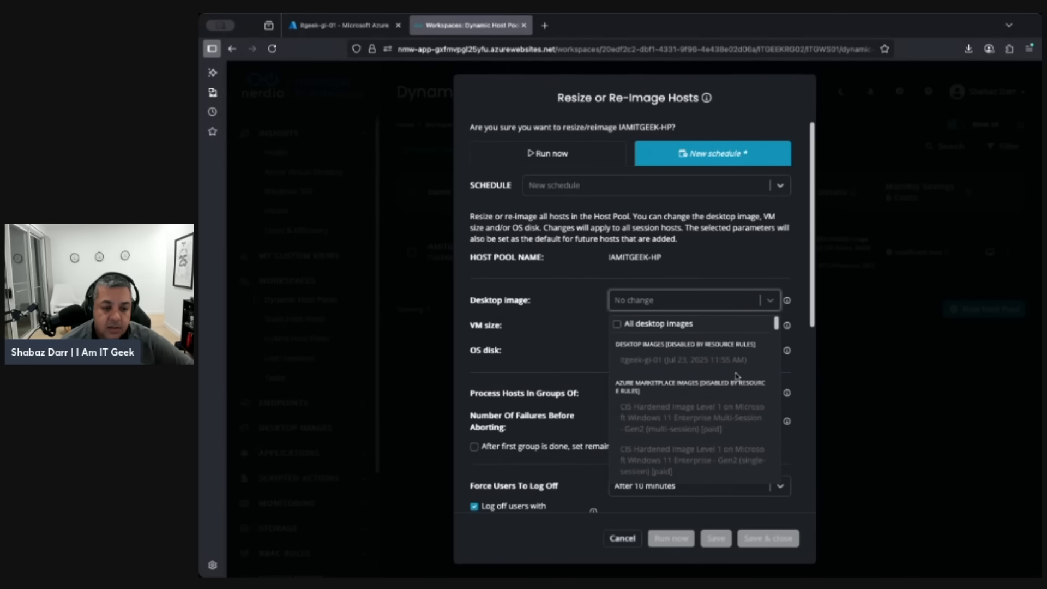
{"action": "mouse_move", "coordinate": [711, 373]}
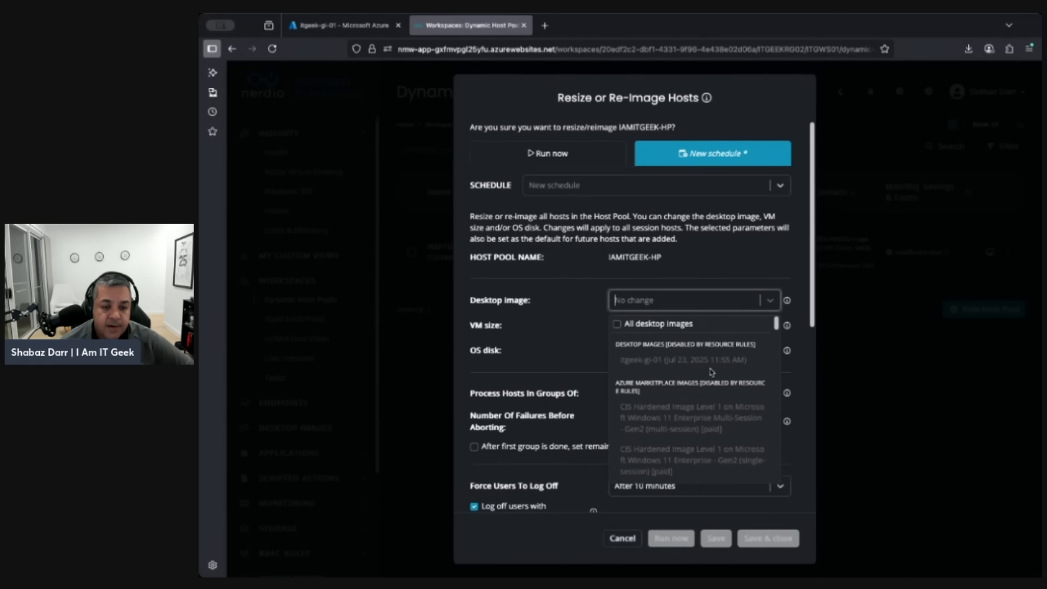
{"action": "left_click", "coordinate": [500, 276]}
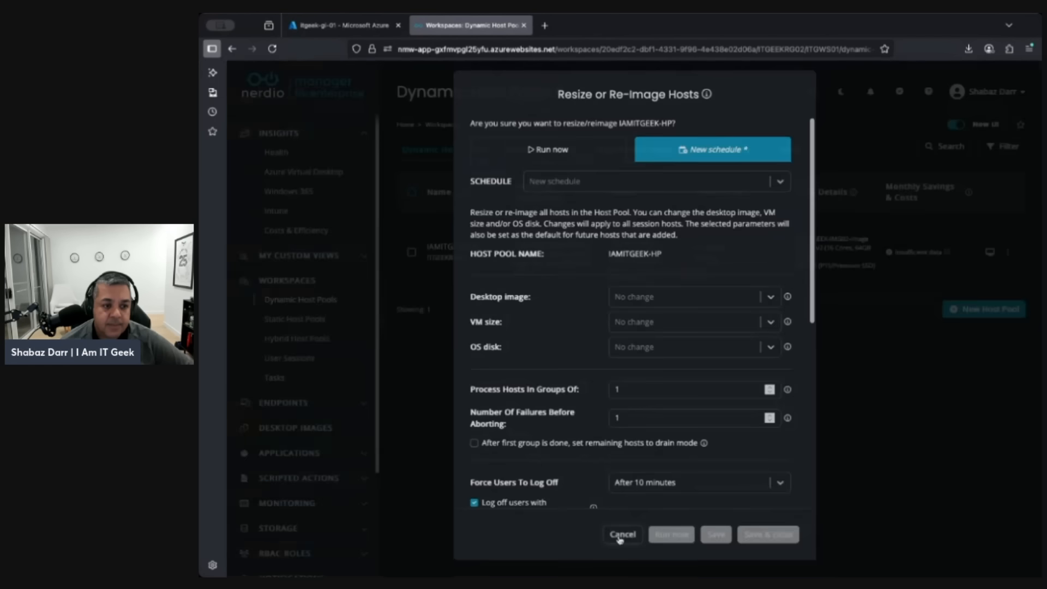
{"action": "left_click", "coordinate": [623, 534]}
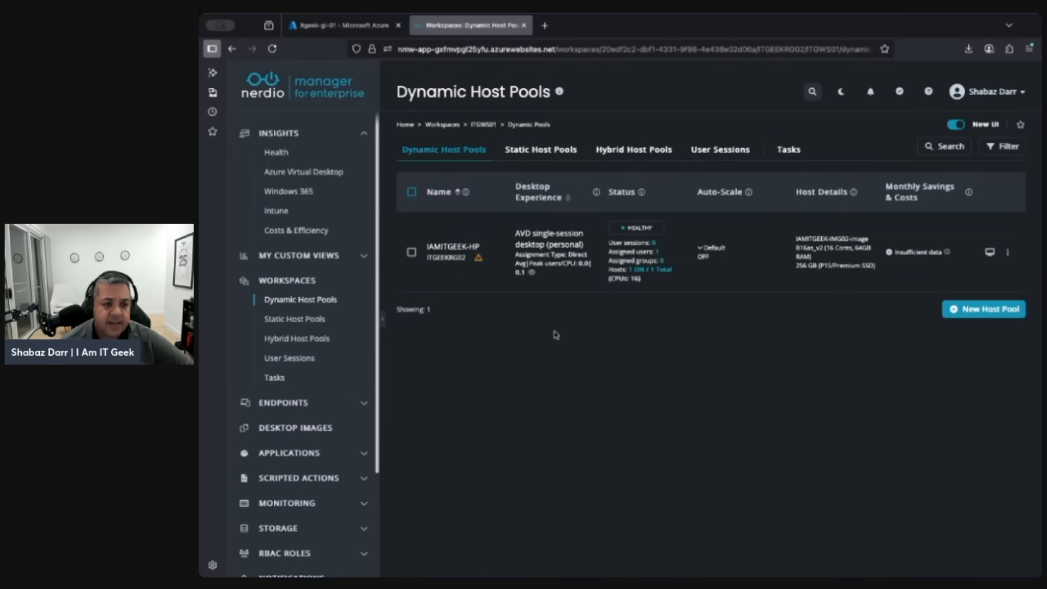
View User Sessions and Hybrid Host Pools, then return to IAMITGEEK-HP's host actions
{"action": "left_click", "coordinate": [634, 149]}
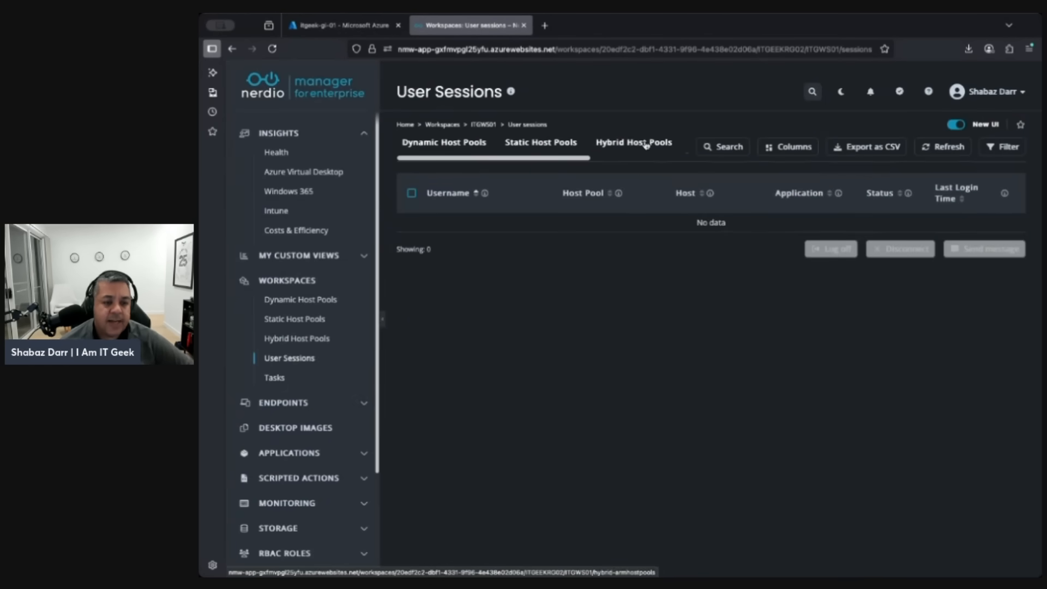
{"action": "left_click", "coordinate": [634, 141]}
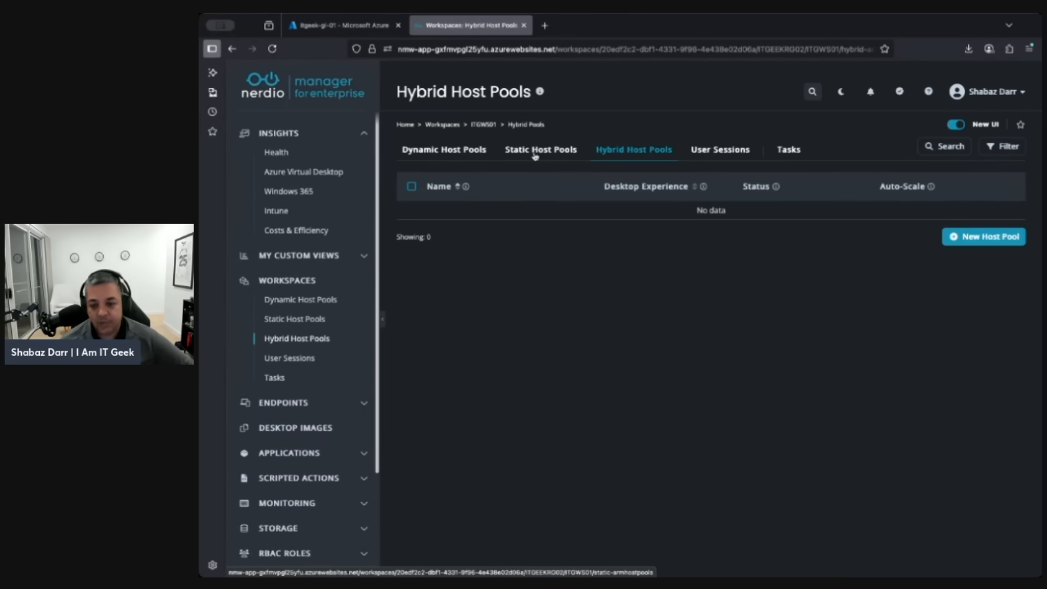
{"action": "mouse_move", "coordinate": [546, 279]}
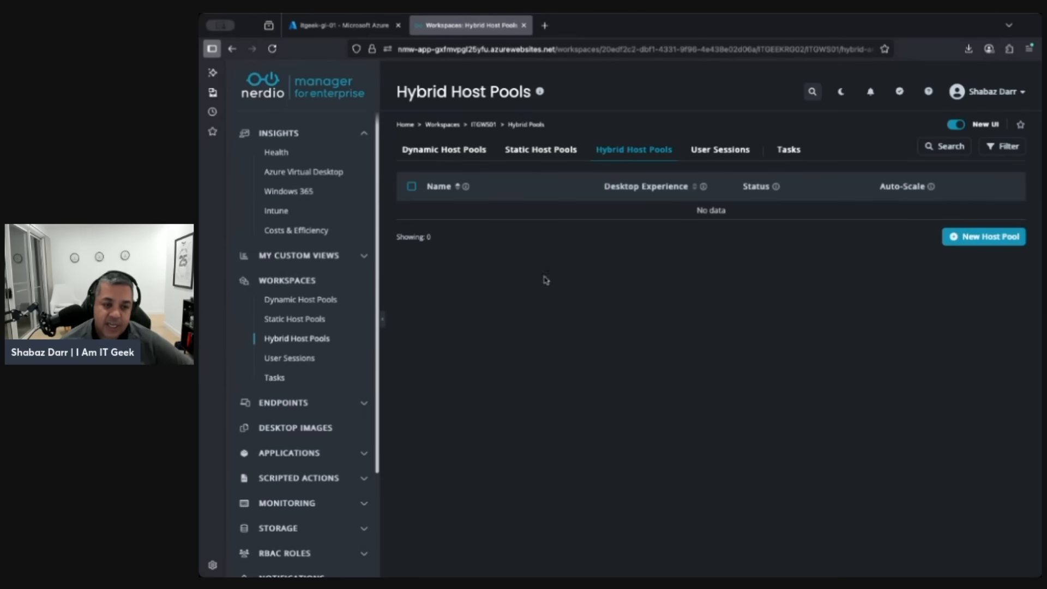
{"action": "left_click", "coordinate": [443, 149]}
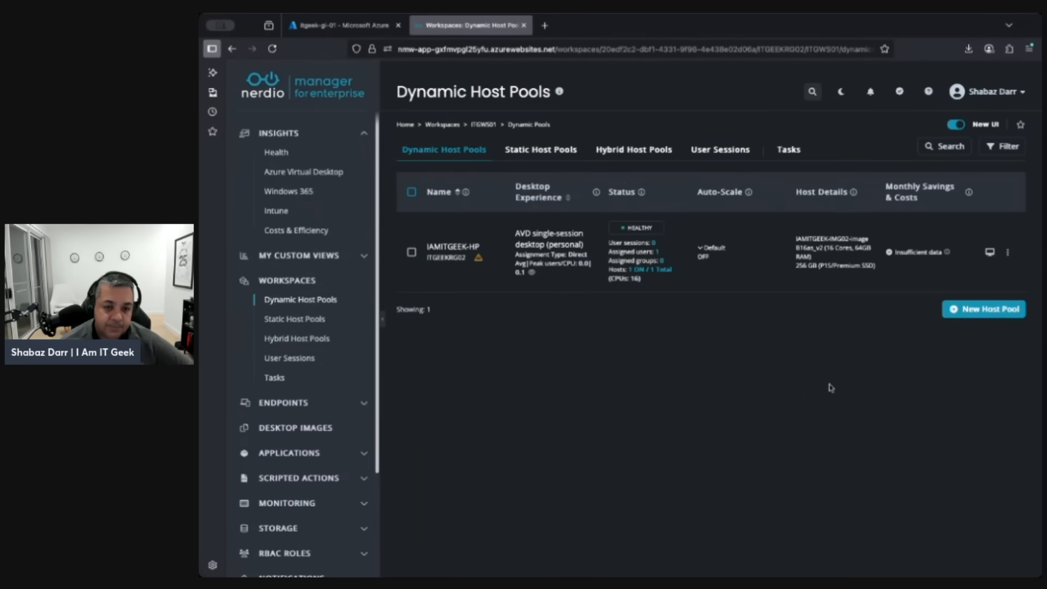
{"action": "mouse_move", "coordinate": [751, 384]}
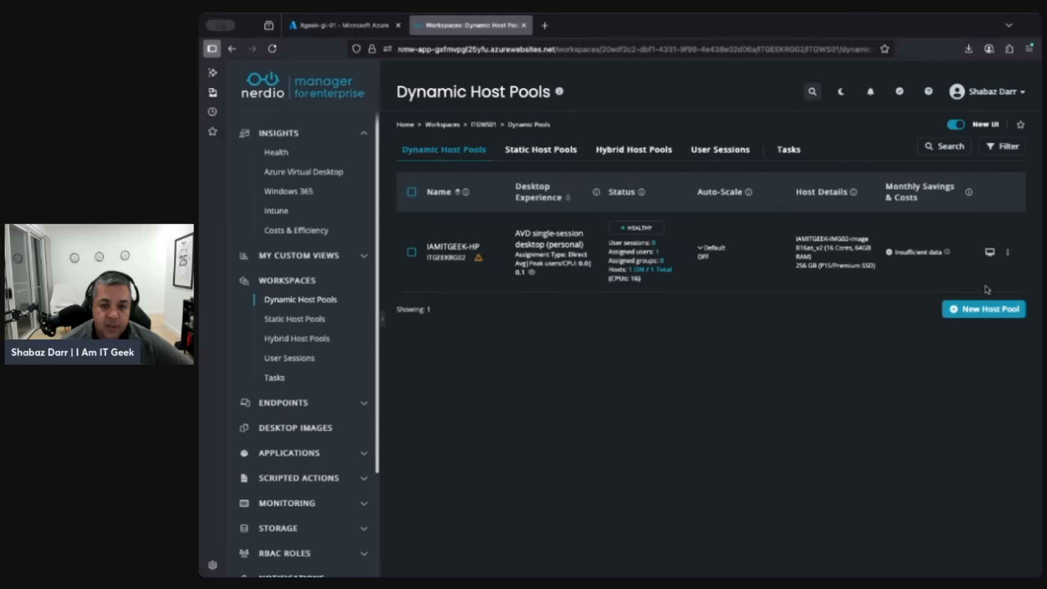
{"action": "left_click", "coordinate": [1008, 252]}
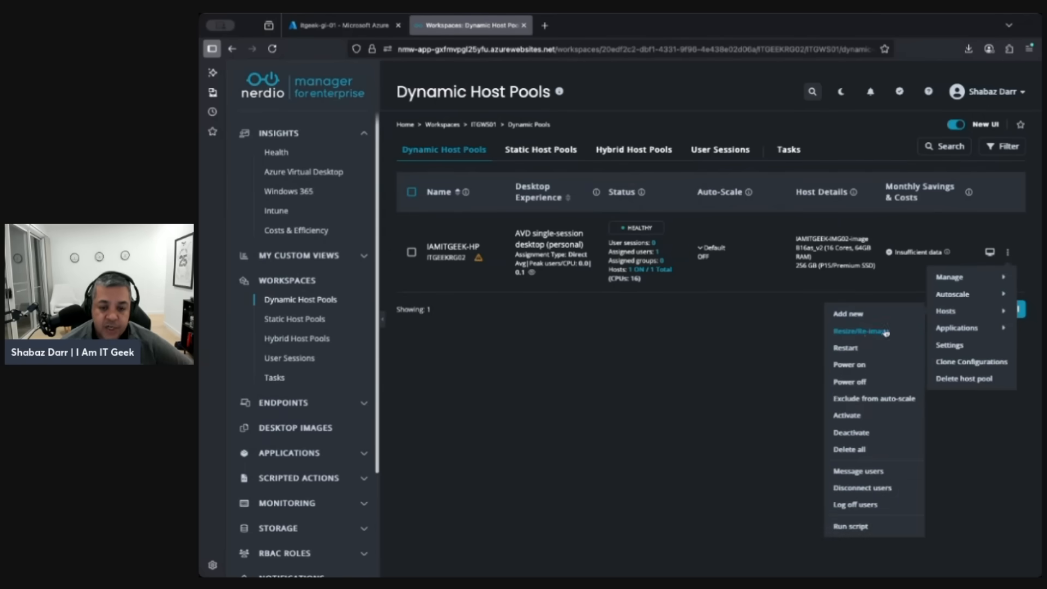
Reopen Resize/Re-image on New schedule, review the Schedule fields, and cancel without scheduling
{"action": "left_click", "coordinate": [859, 331]}
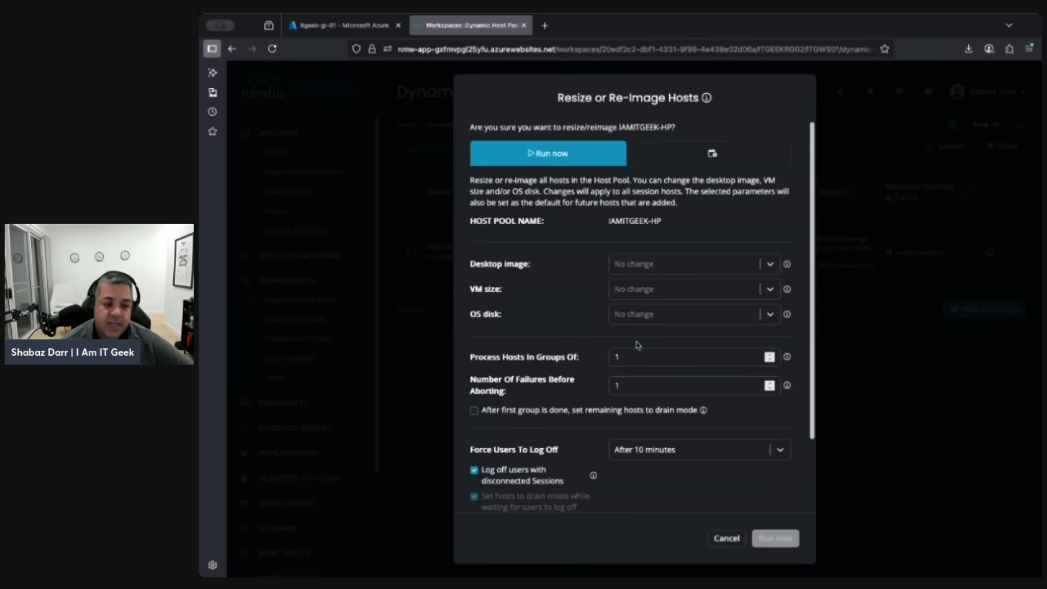
{"action": "mouse_move", "coordinate": [709, 205]}
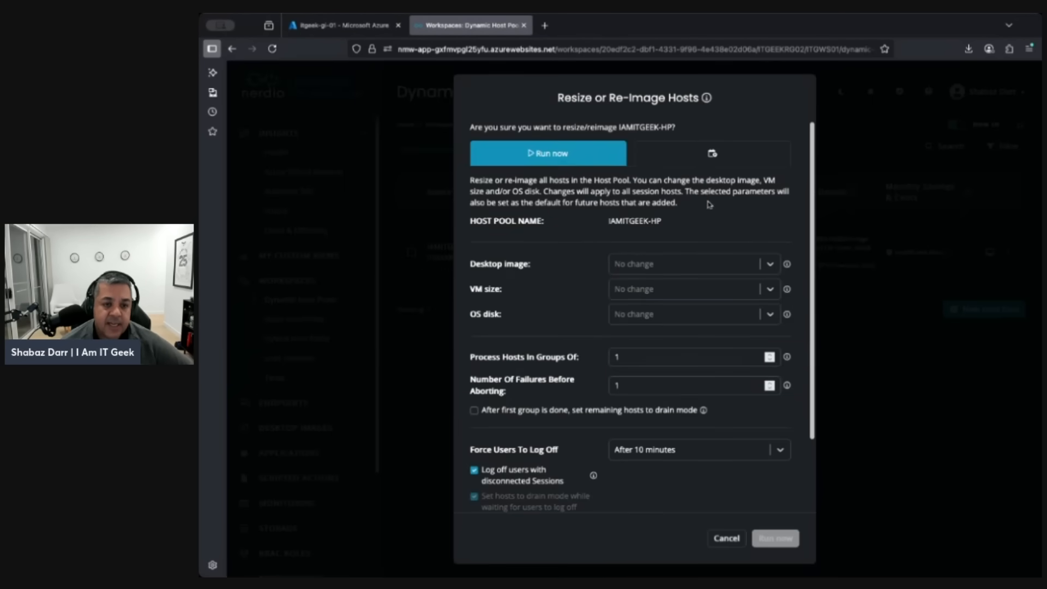
{"action": "left_click", "coordinate": [712, 152]}
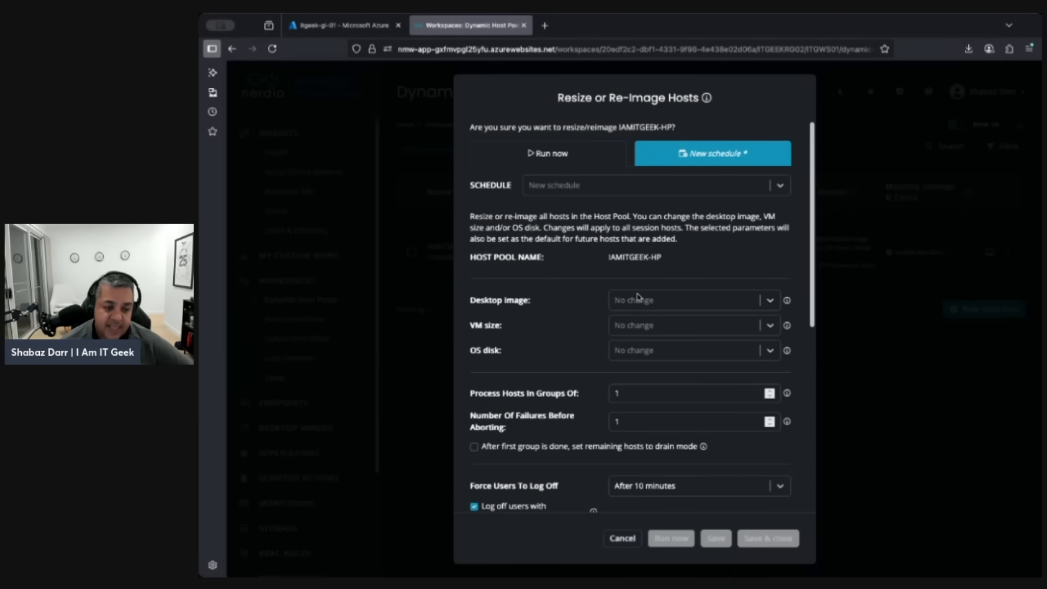
{"action": "scroll", "scroll_direction": "down", "scroll_amount": 3}
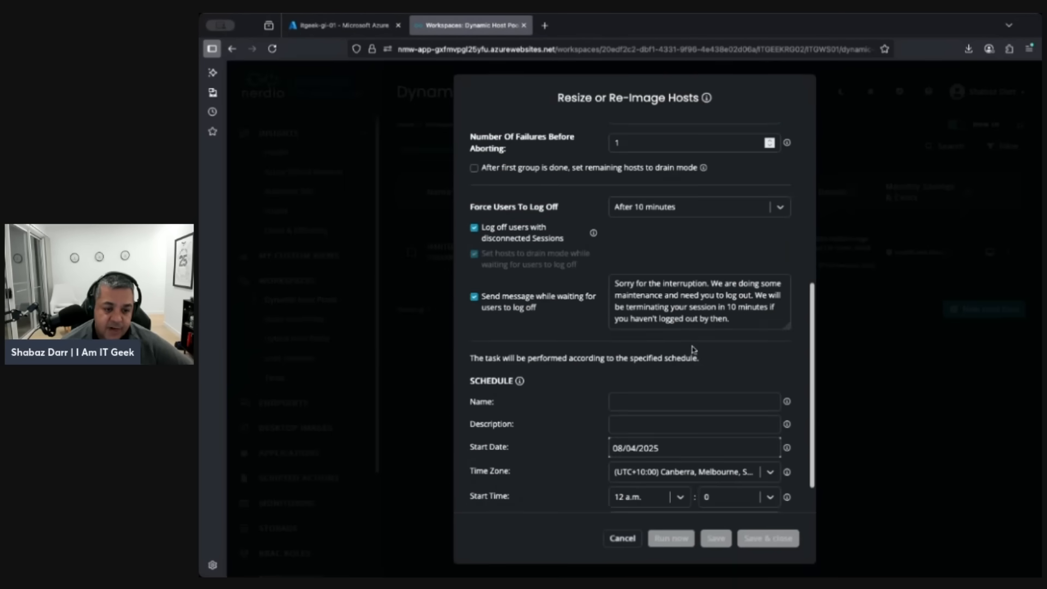
{"action": "scroll", "scroll_direction": "down", "scroll_amount": 3}
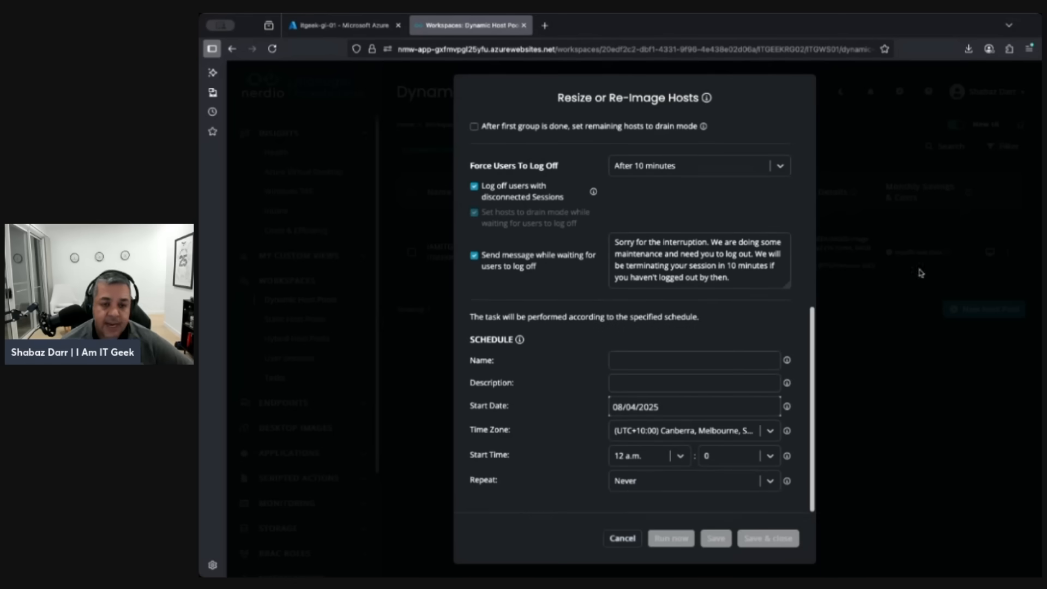
{"action": "mouse_move", "coordinate": [901, 266]}
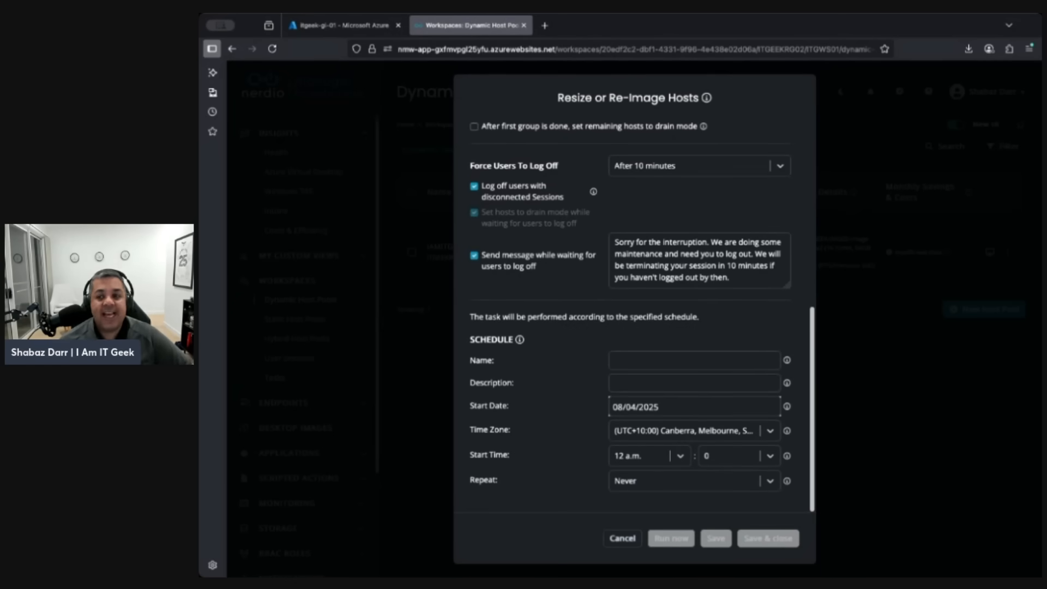
{"action": "mouse_move", "coordinate": [1010, 173]}
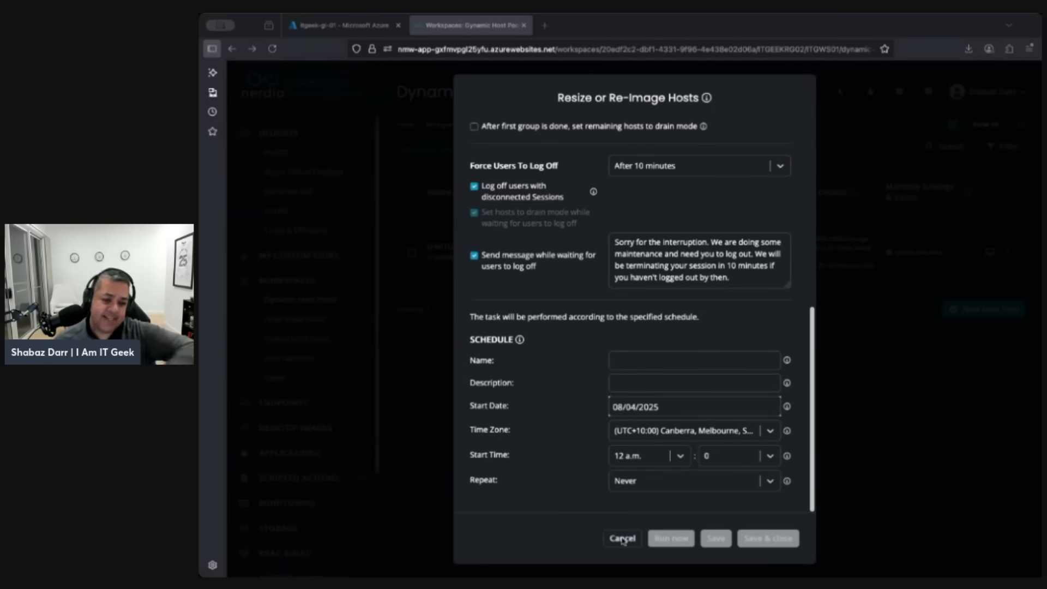
{"action": "left_click", "coordinate": [621, 539]}
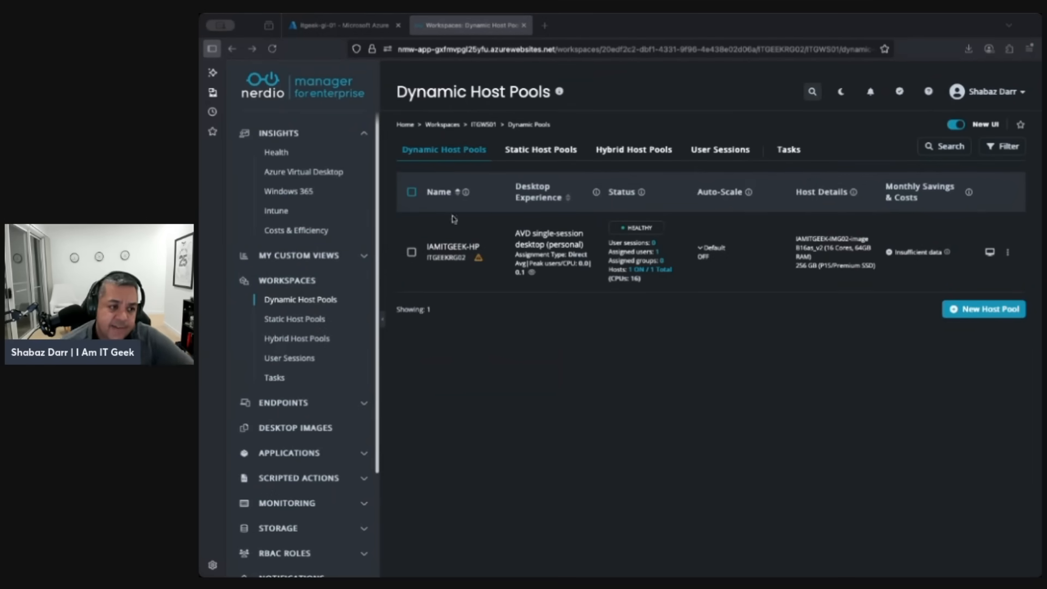
{"action": "mouse_move", "coordinate": [793, 311]}
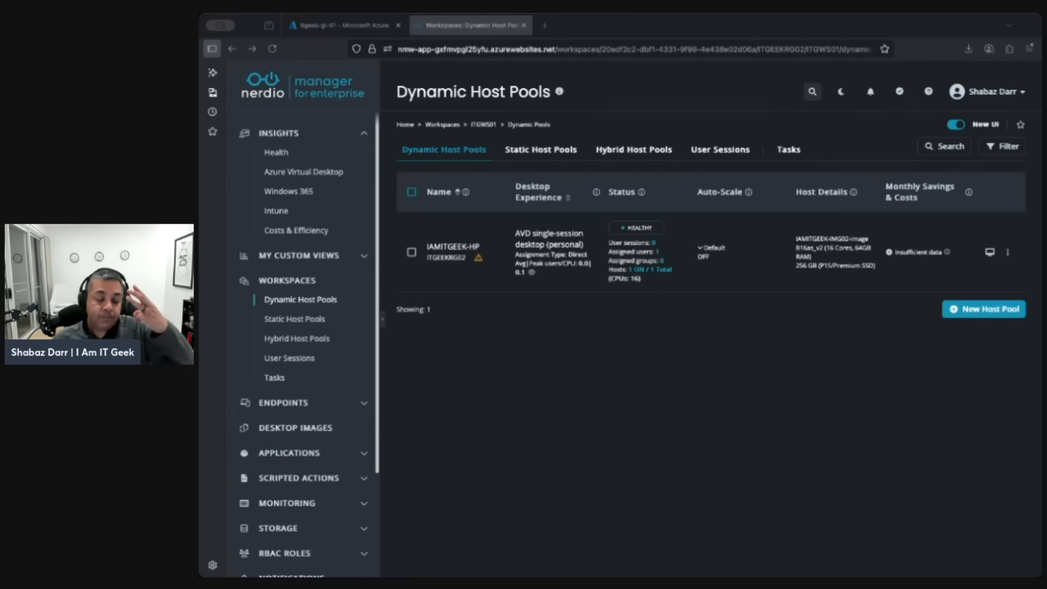
{"action": "mouse_move", "coordinate": [925, 75]}
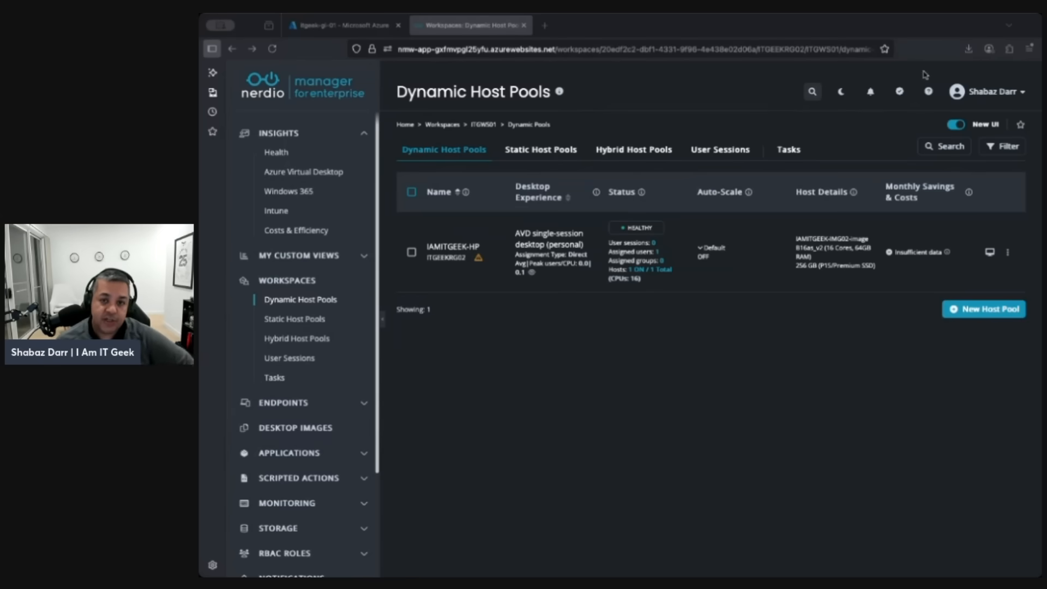
{"action": "mouse_move", "coordinate": [383, 353]}
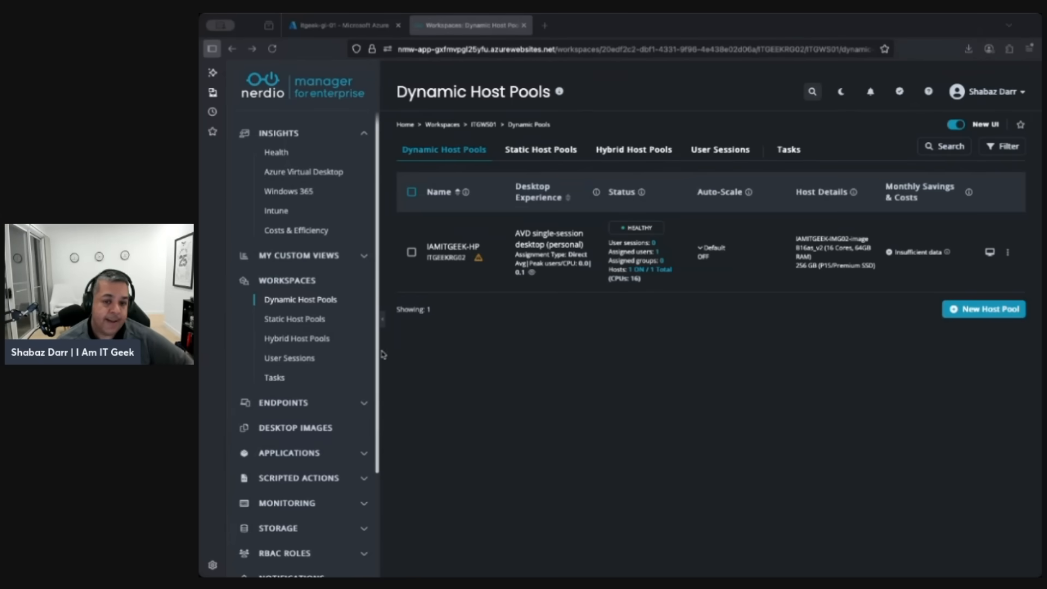